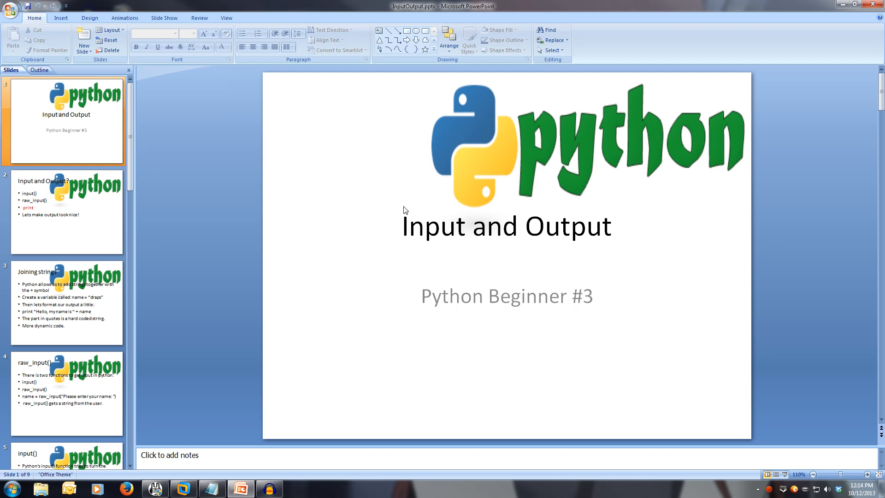
pyautogui.moveTo(439, 260)
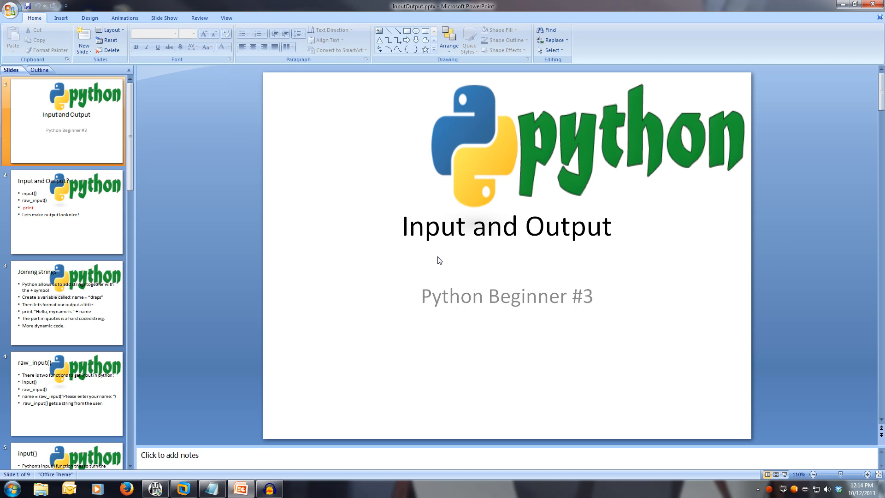
# Advance the presentation to slide 2, Input and Output?
pyautogui.click(66, 213)
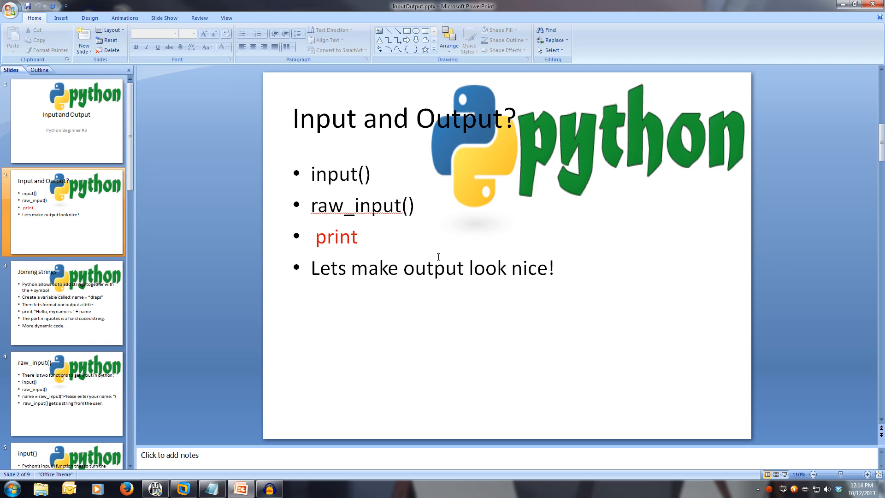
pyautogui.moveTo(479, 318)
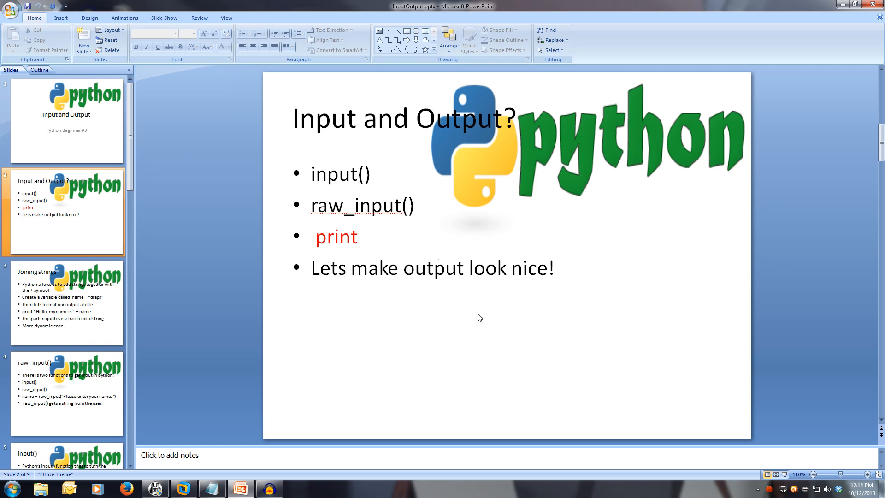
pyautogui.moveTo(561, 321)
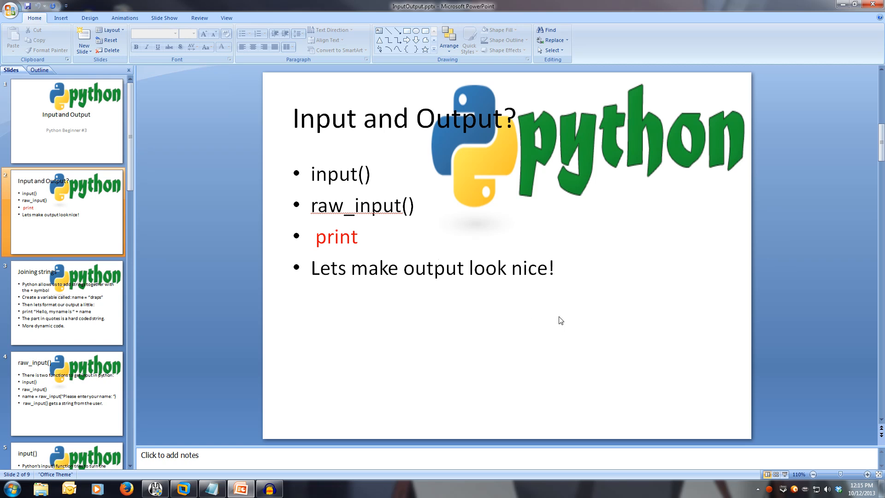
# Advance the presentation to slide 3, Joining strings
pyautogui.click(66, 304)
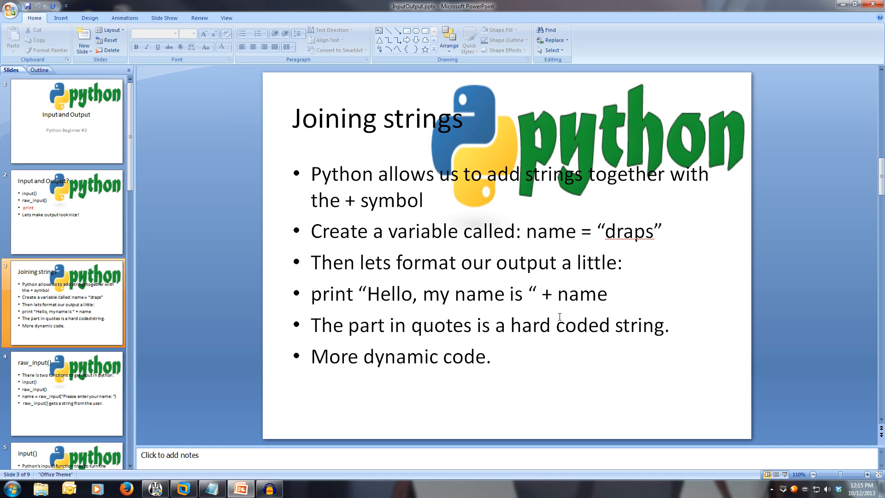
pyautogui.moveTo(436, 399)
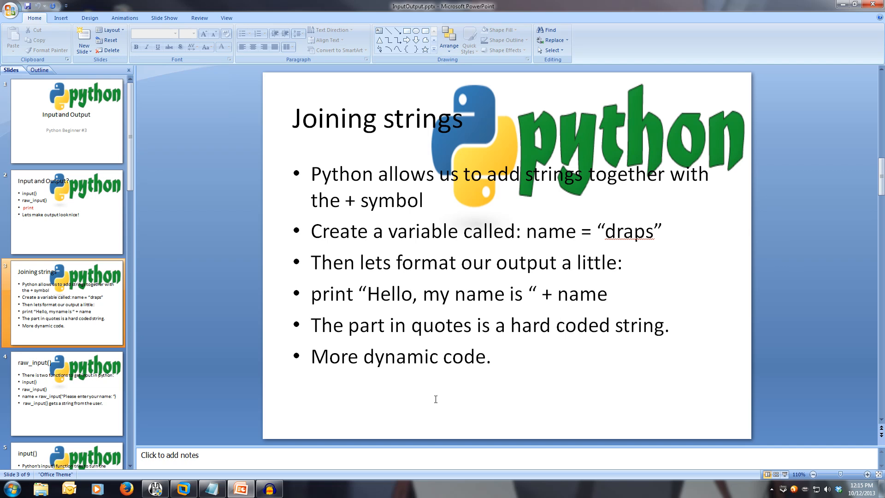
pyautogui.moveTo(430, 397)
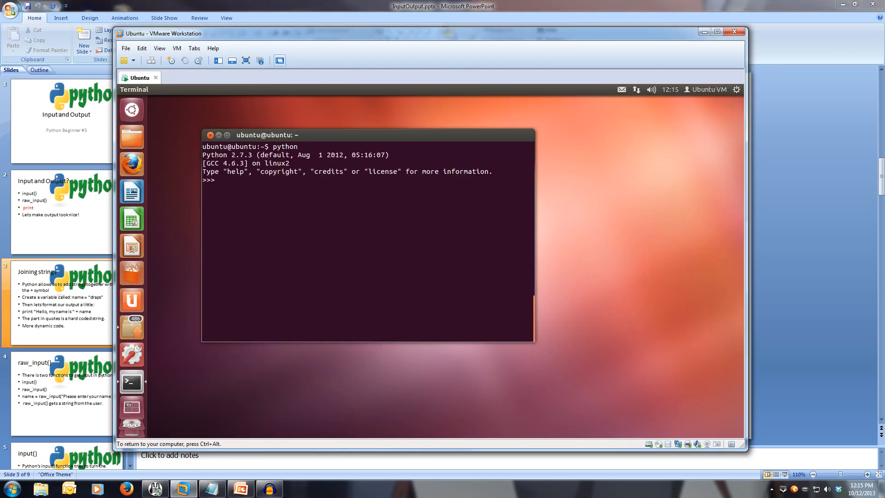
# In the Python shell, assign name = "draps"
pyautogui.write('name =')
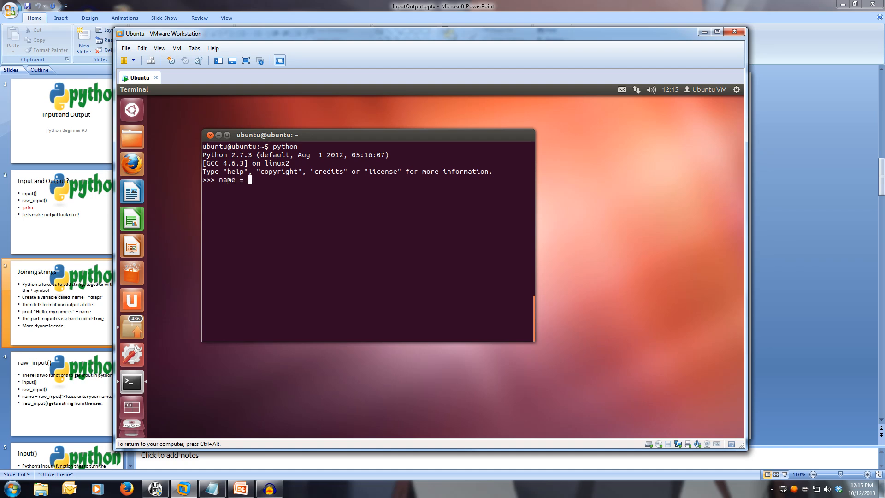
pyautogui.write('"draps')
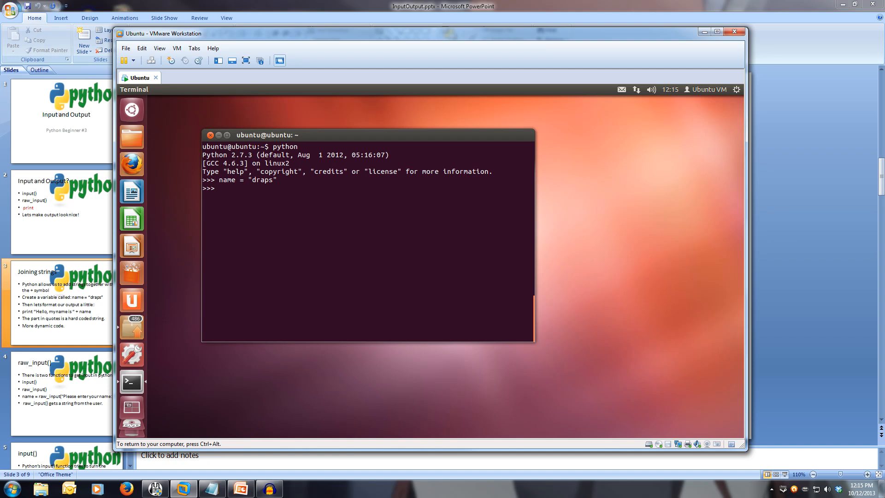
# Run print "Hello, my name is " + name to output Hello, my name is draps
pyautogui.write('print')
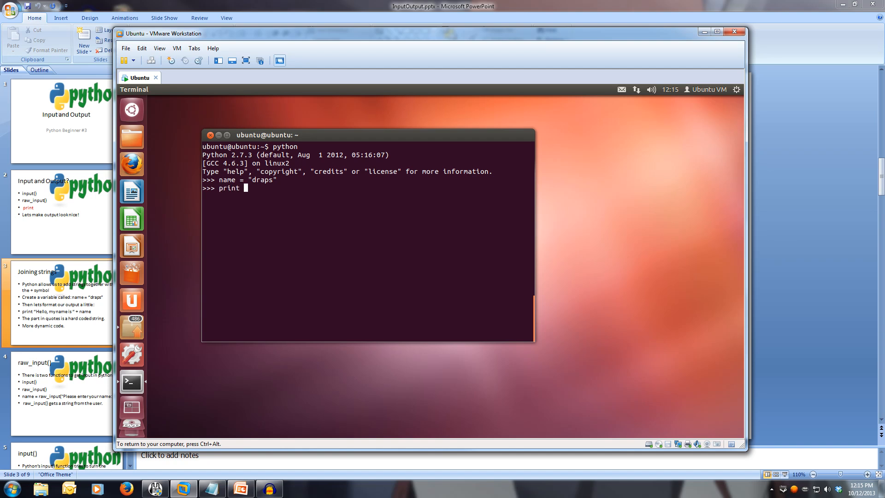
pyautogui.write('"Hell')
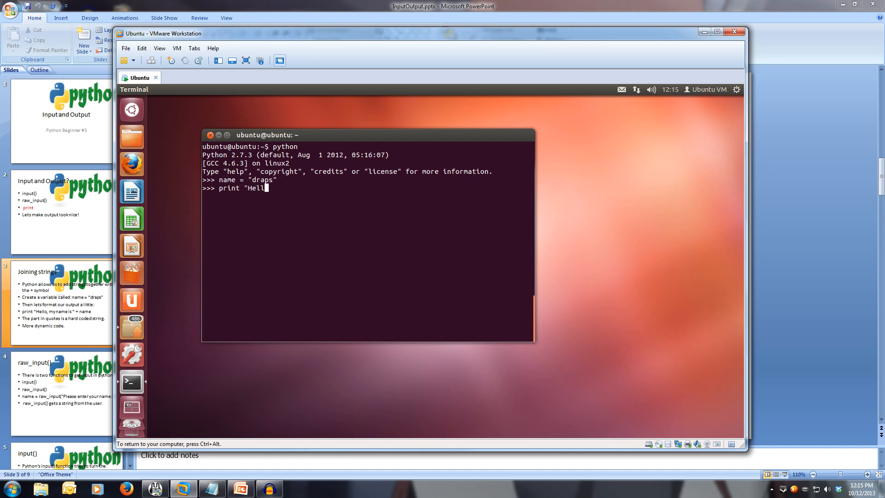
pyautogui.write('o, my name')
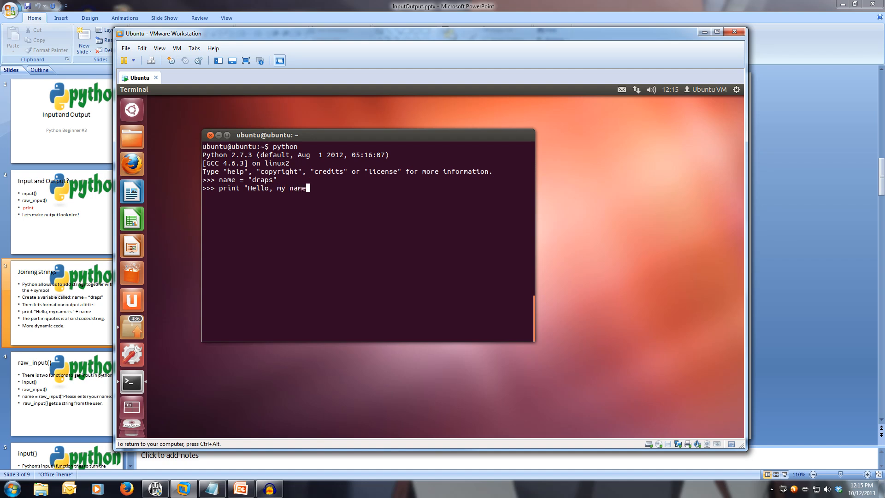
pyautogui.write('is "')
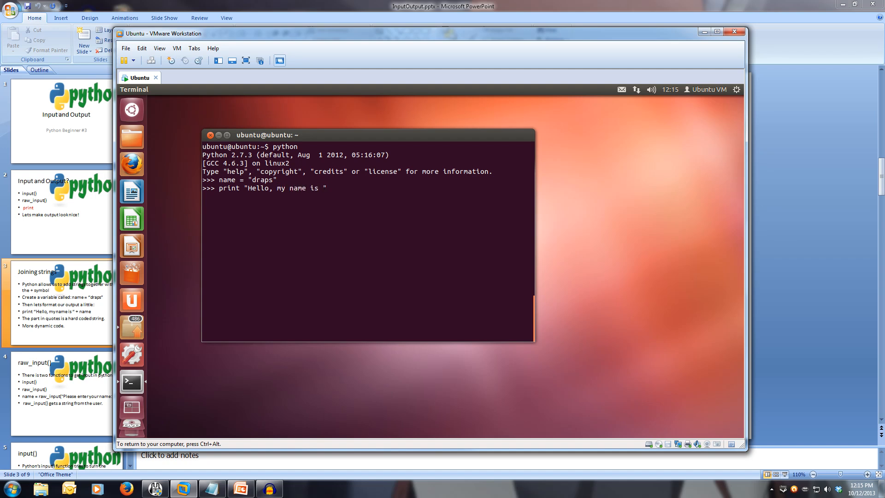
pyautogui.write('+')
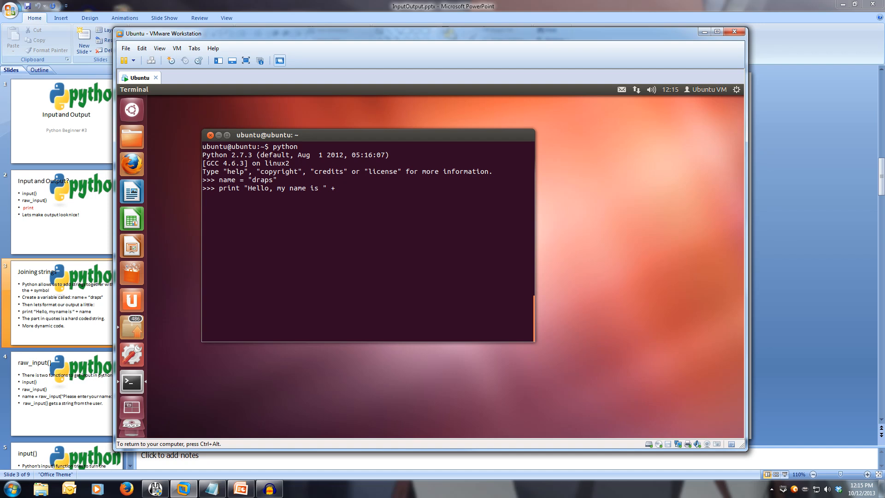
pyautogui.write('name')
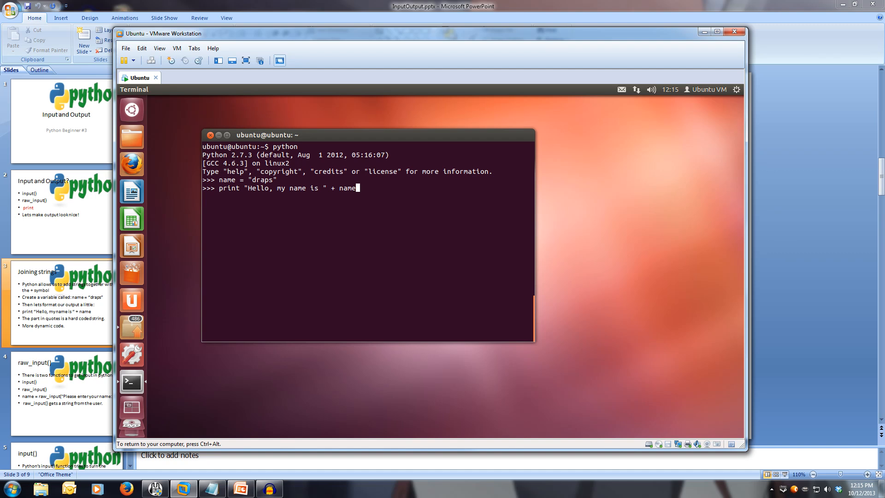
pyautogui.press('Return')
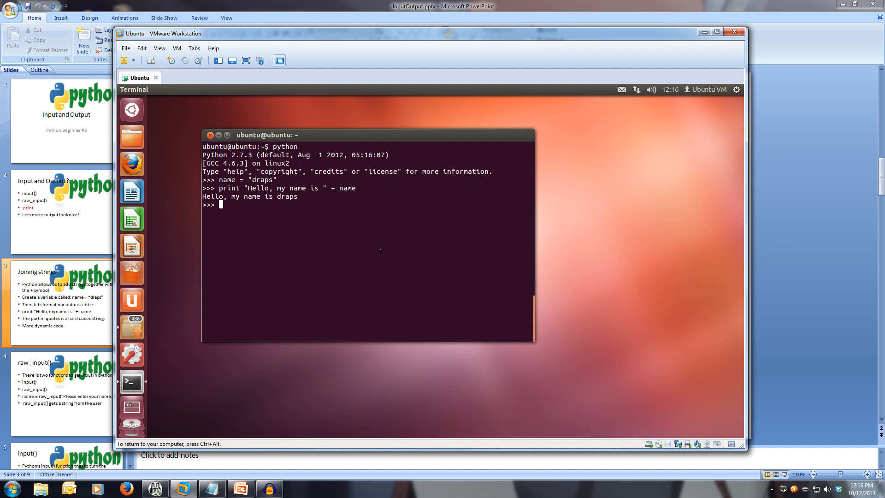
pyautogui.moveTo(769, 315)
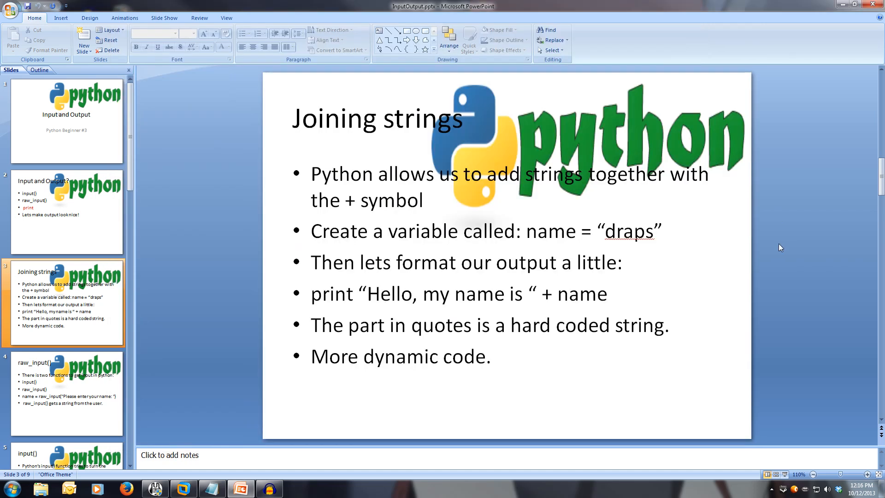
# Advance the presentation to slide 4, raw_input()
pyautogui.click(66, 393)
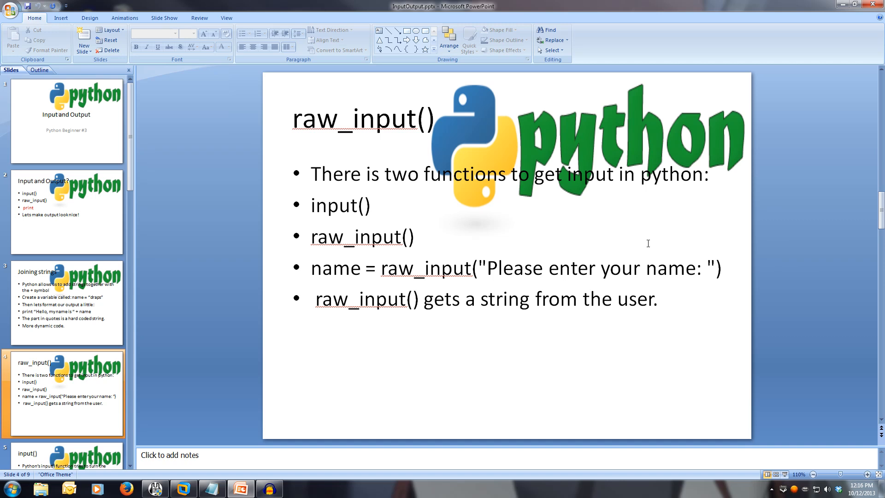
pyautogui.moveTo(173, 476)
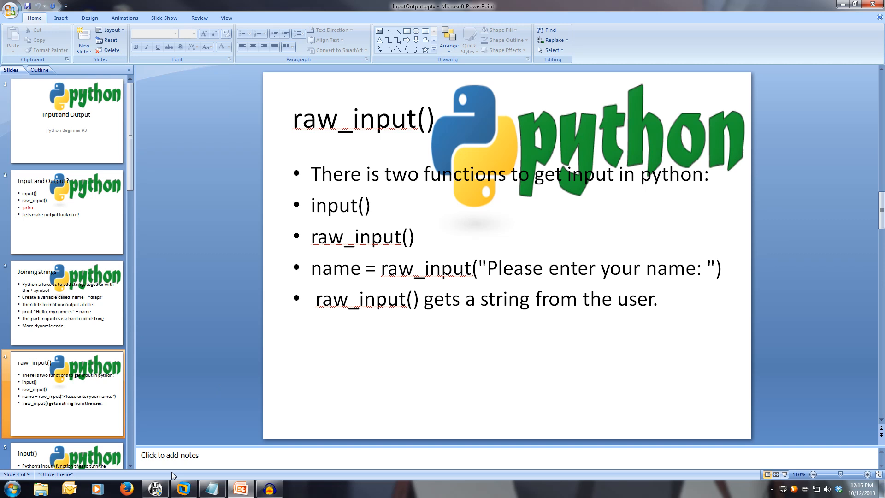
# Back in the Ubuntu VM, run name = raw_input("Please enter your name: ")
pyautogui.click(182, 489)
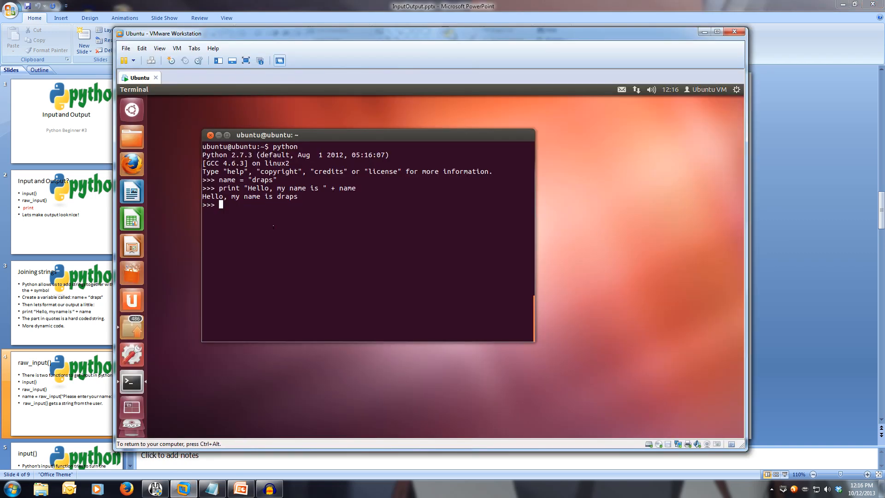
pyautogui.write('name =')
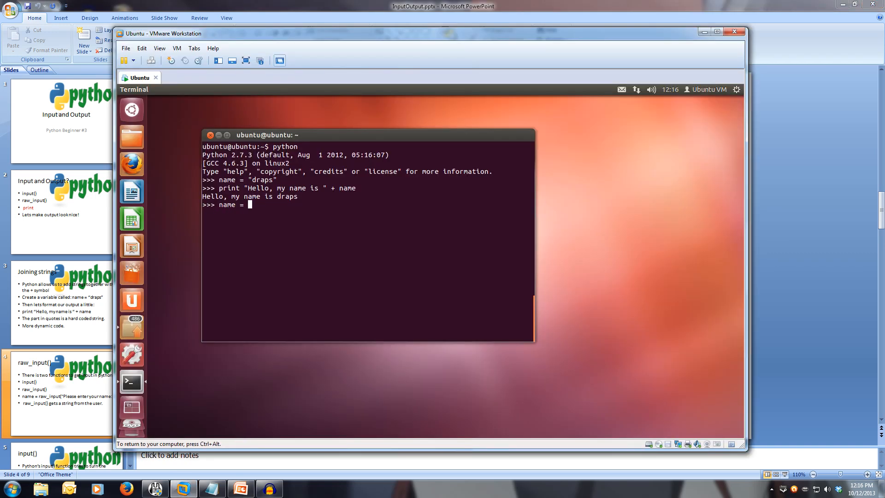
pyautogui.write('raw_input(')
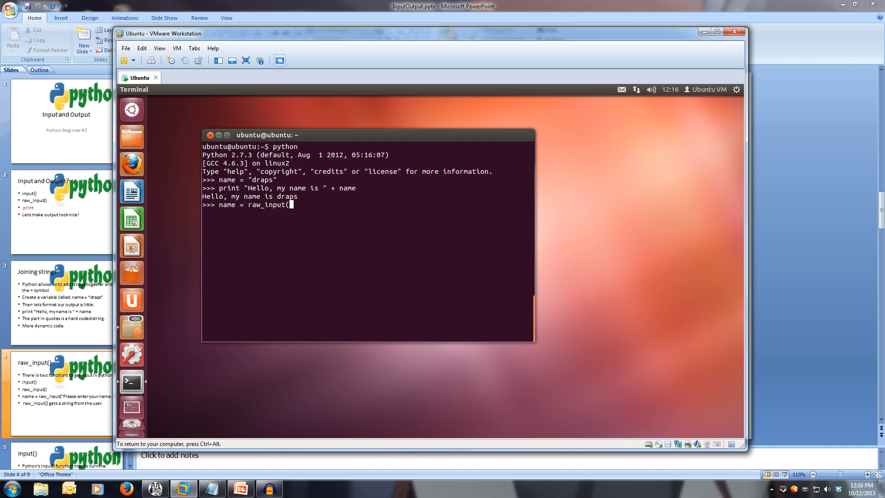
pyautogui.write('"')
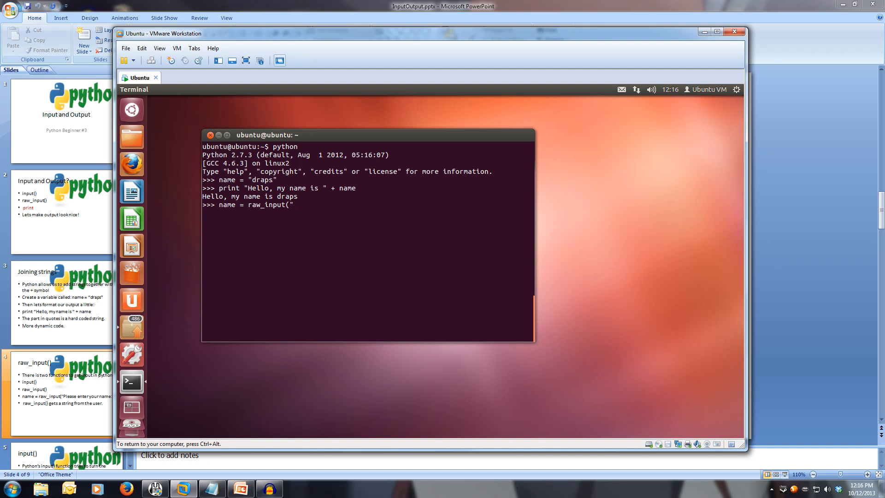
pyautogui.write('Please ent')
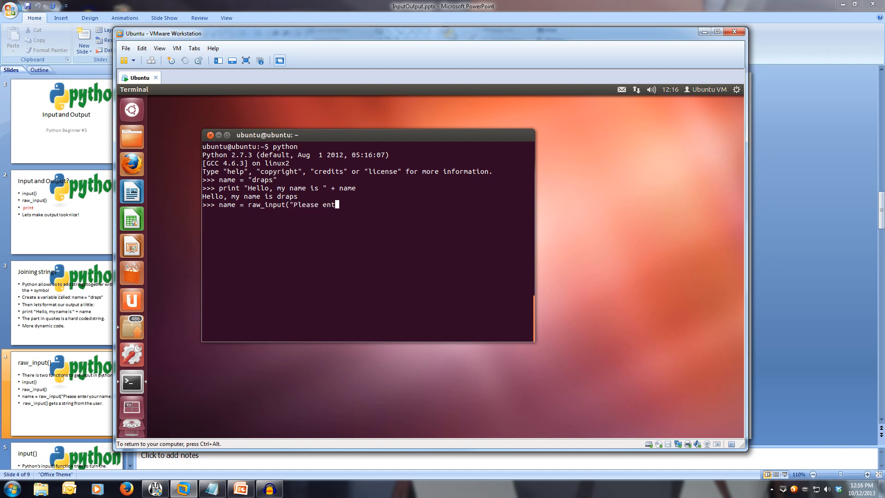
pyautogui.write('er your name')
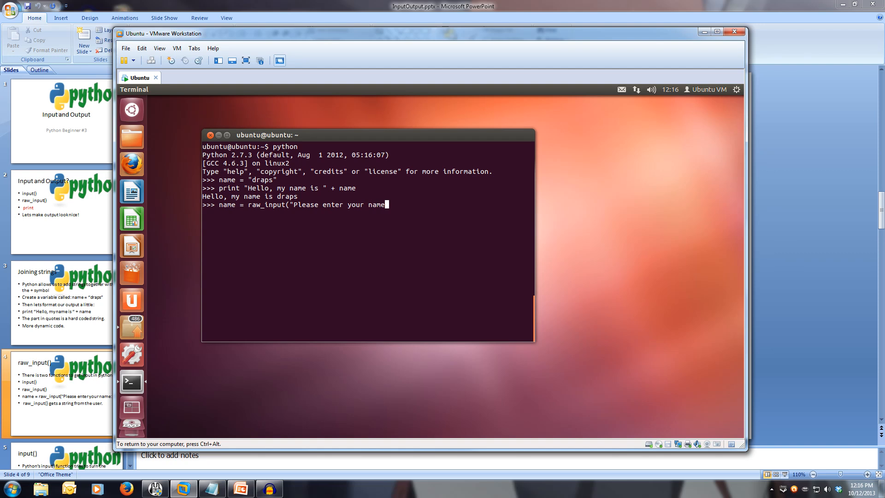
pyautogui.write(': "')
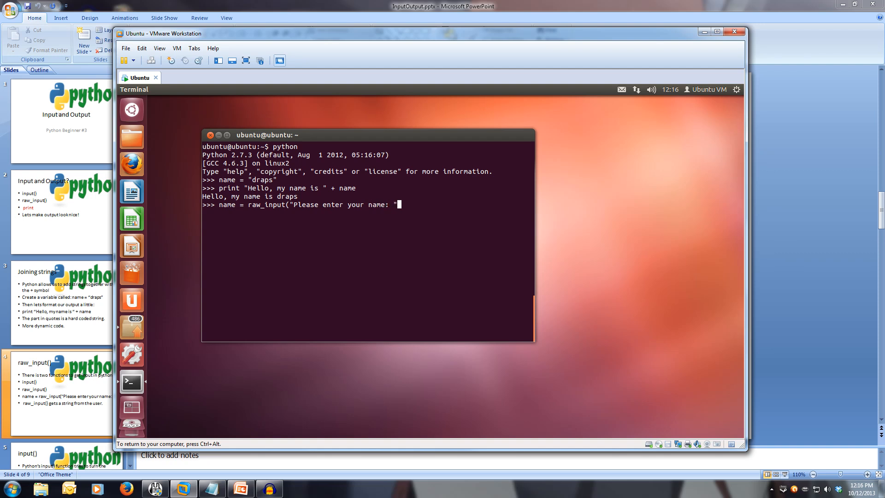
pyautogui.write('")')
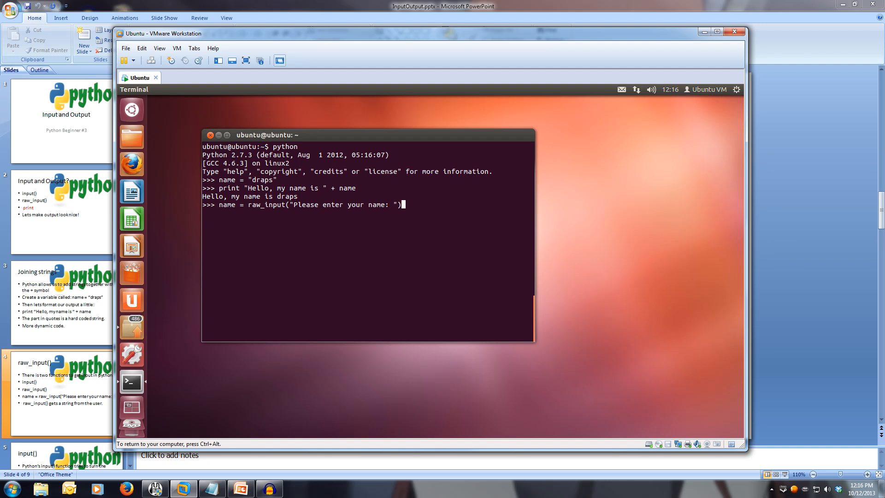
pyautogui.press('Return')
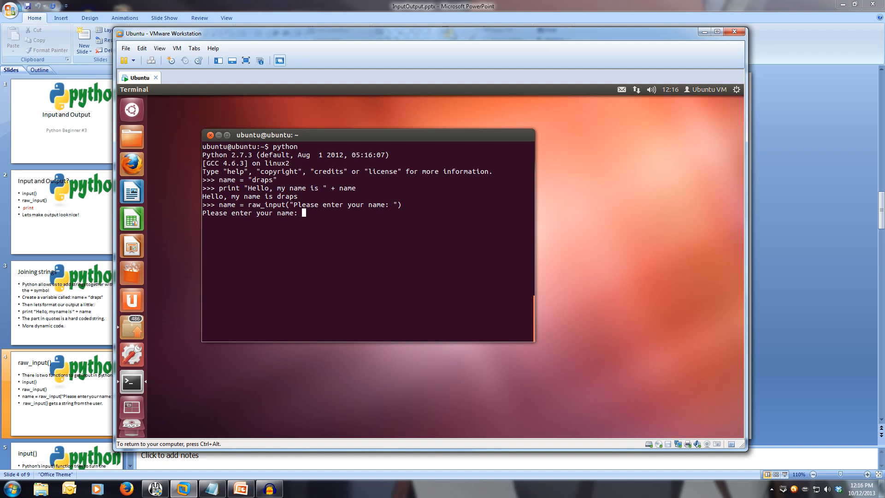
# Answer the prompt with jeff and print name to show the stored value
pyautogui.write('je')
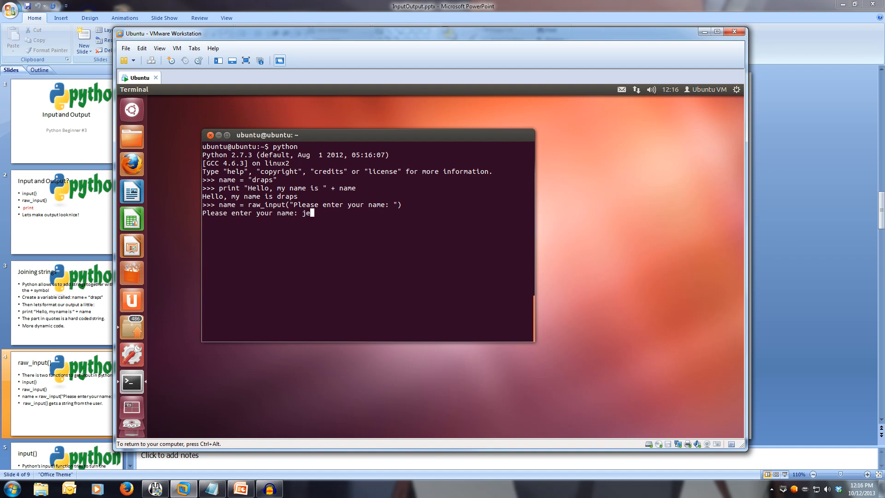
pyautogui.press('Return')
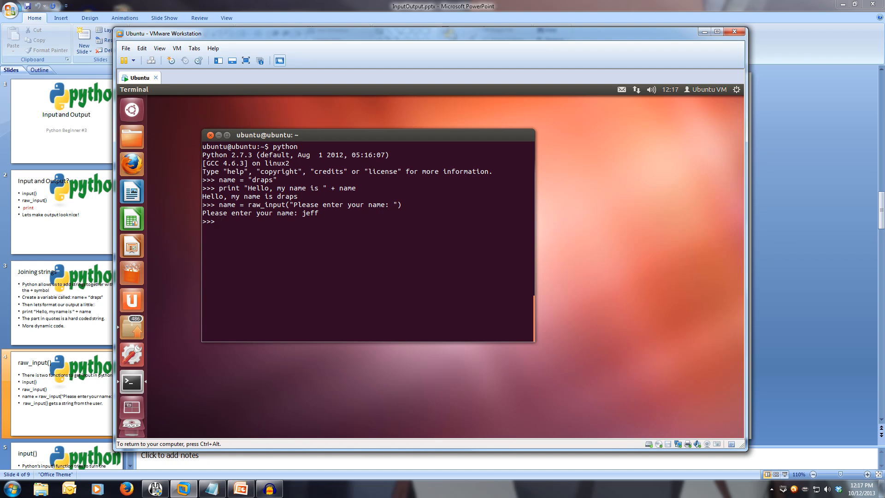
pyautogui.write('print name')
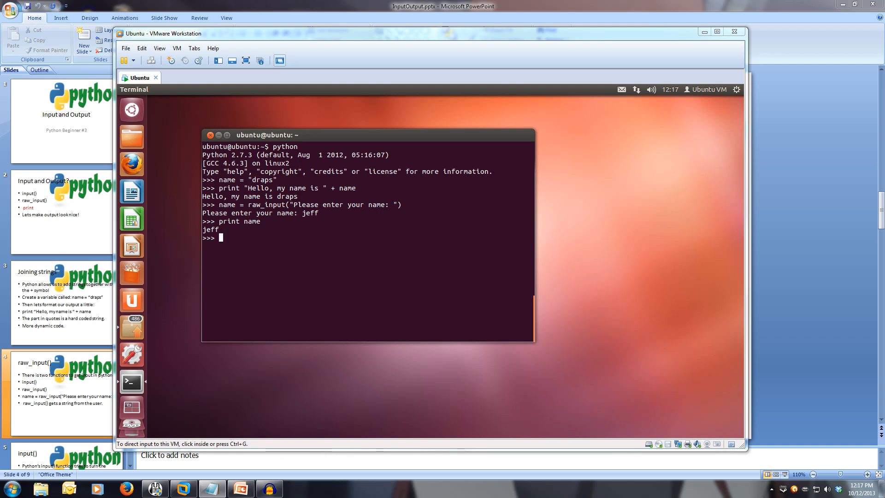
pyautogui.moveTo(545, 384)
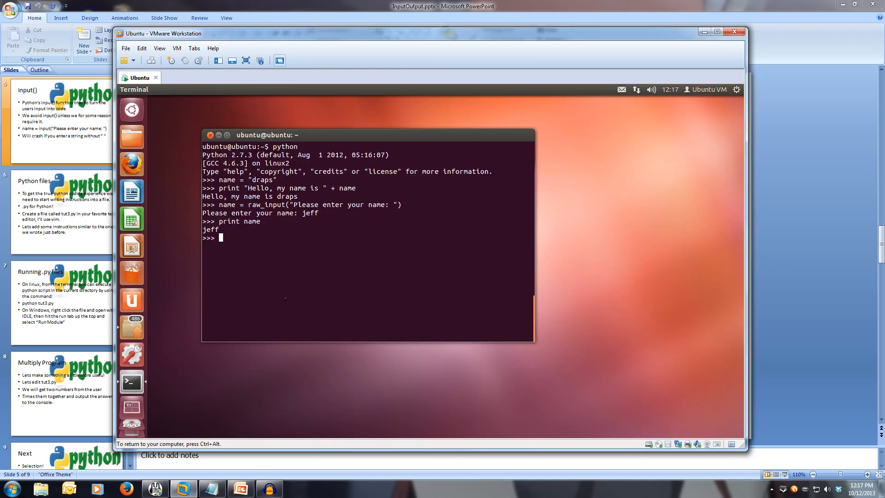
# Run name = input("Please enter your name: ") in the Python shell
pyautogui.write('na')
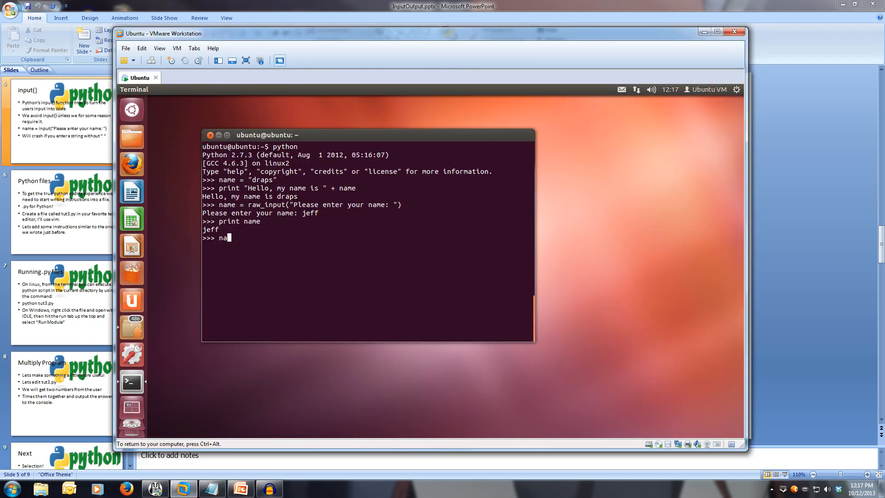
pyautogui.write('me =')
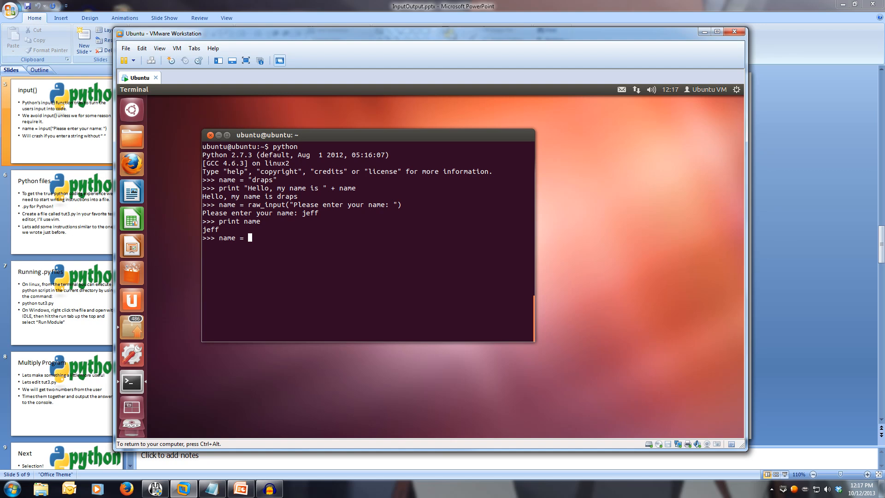
pyautogui.write('input(')
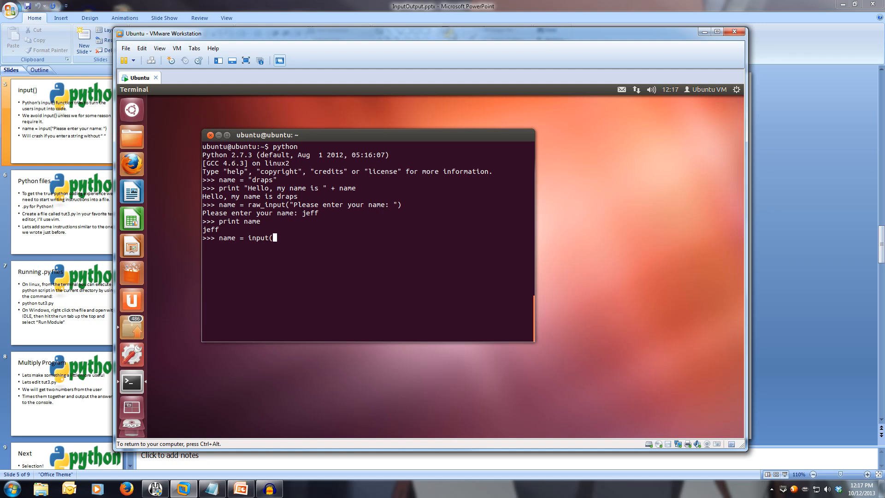
pyautogui.write('"Please enter your na')
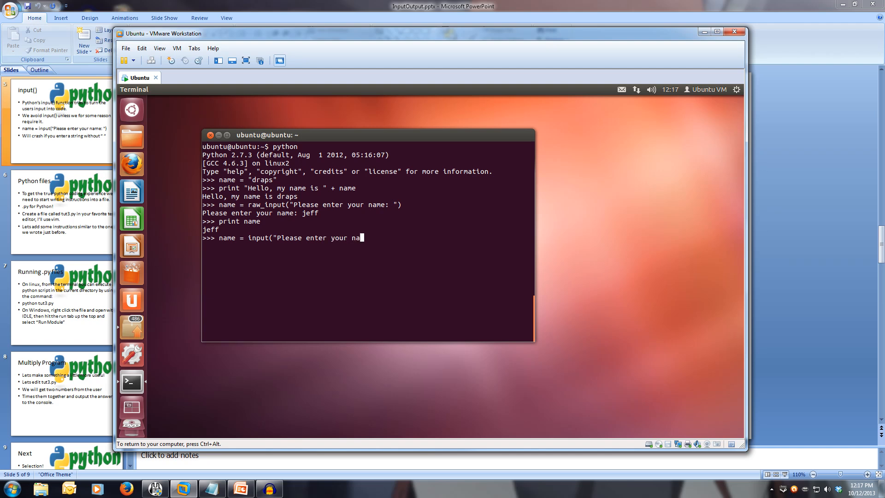
pyautogui.write('me: "')
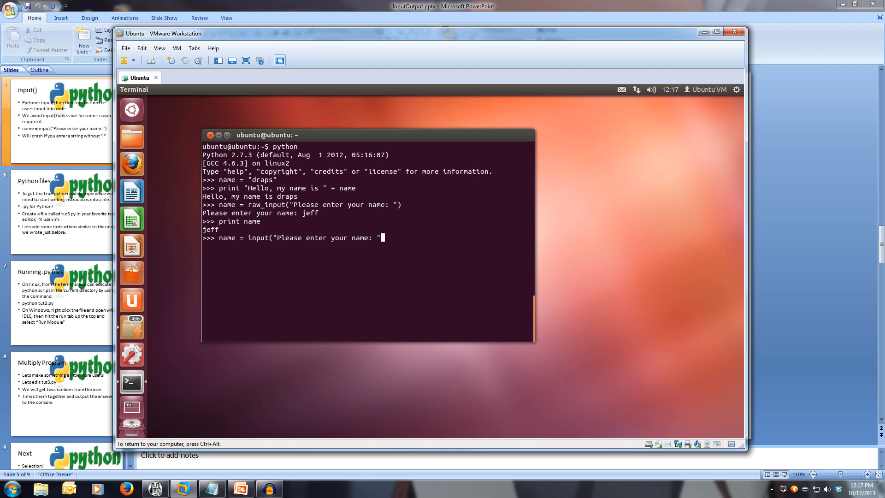
pyautogui.write('")')
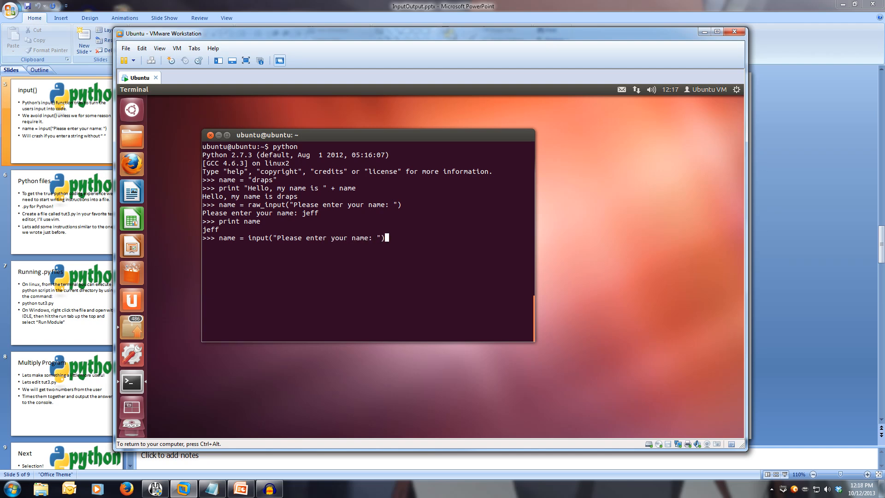
pyautogui.press('Return')
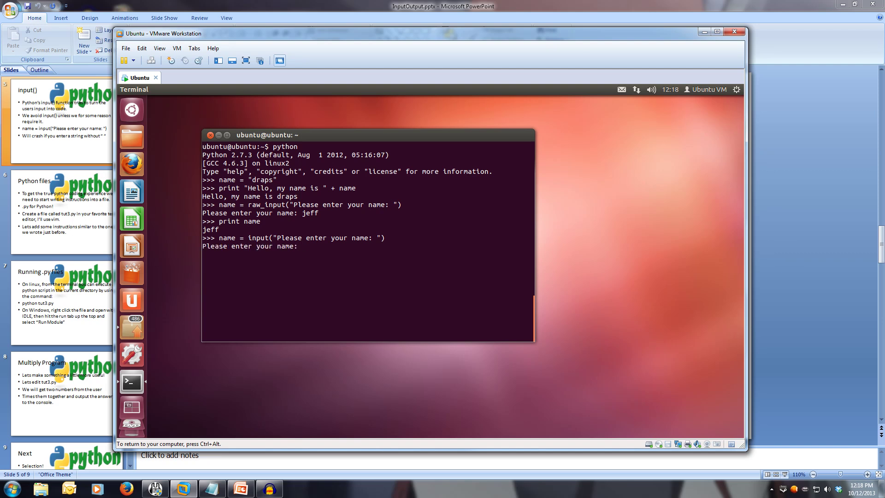
# Answer the input() prompt with unquoted fred
pyautogui.write('fred')
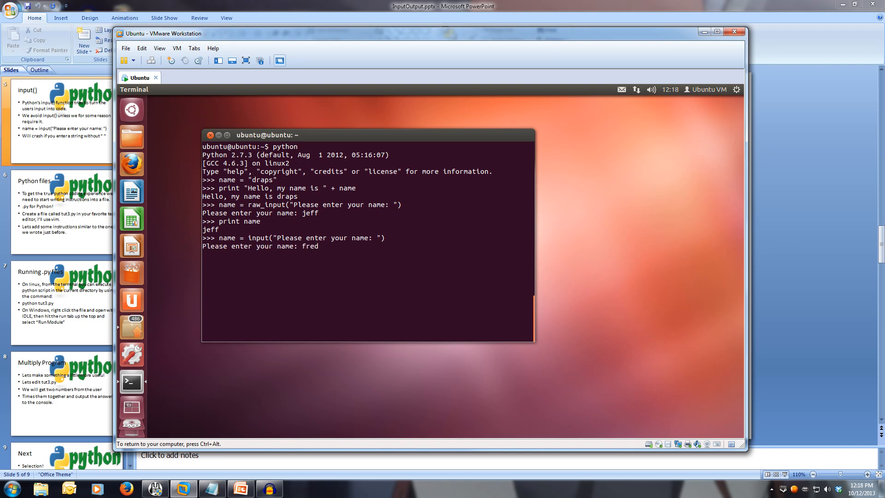
pyautogui.press('Return')
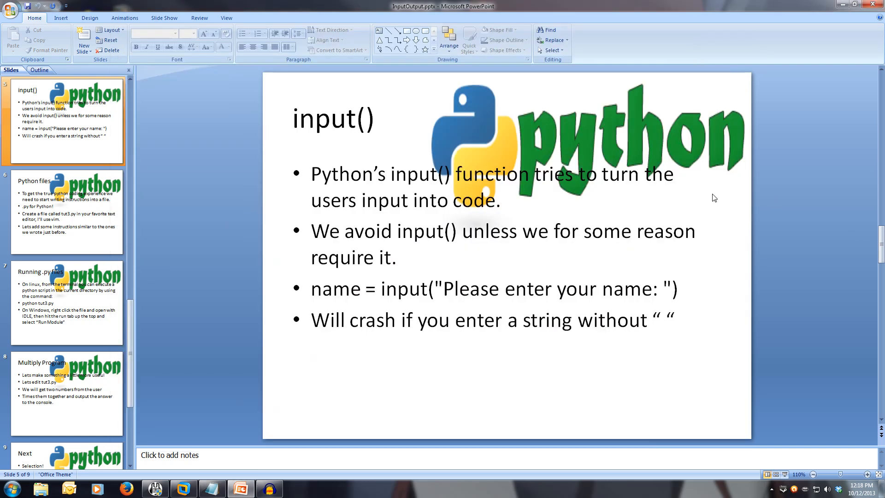
pyautogui.moveTo(742, 239)
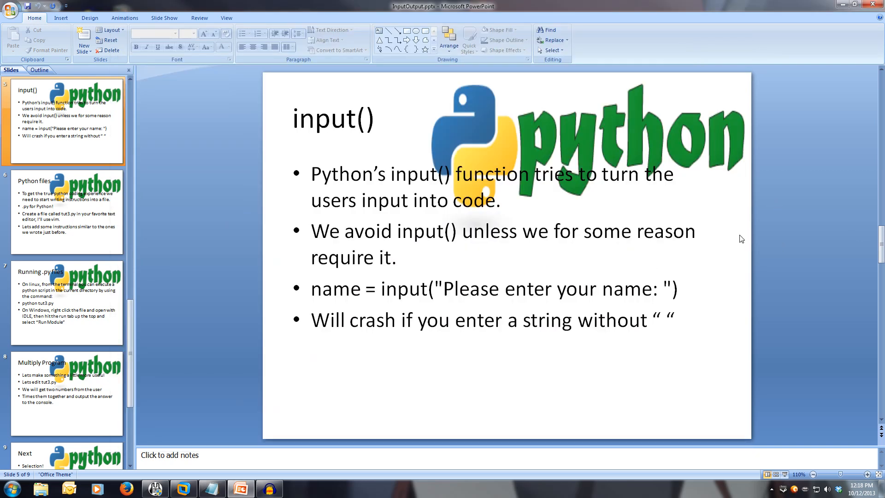
# Advance to slide 6, Python files, then return to the Ubuntu VM
pyautogui.click(67, 212)
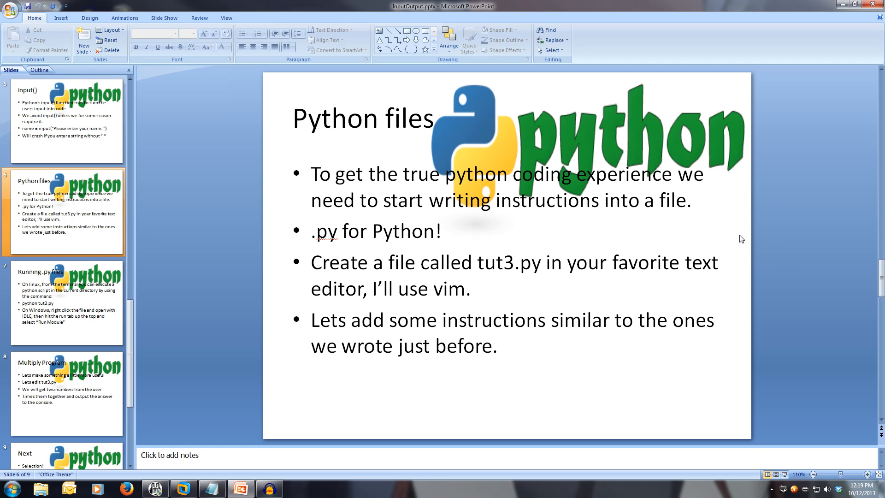
pyautogui.moveTo(521, 341)
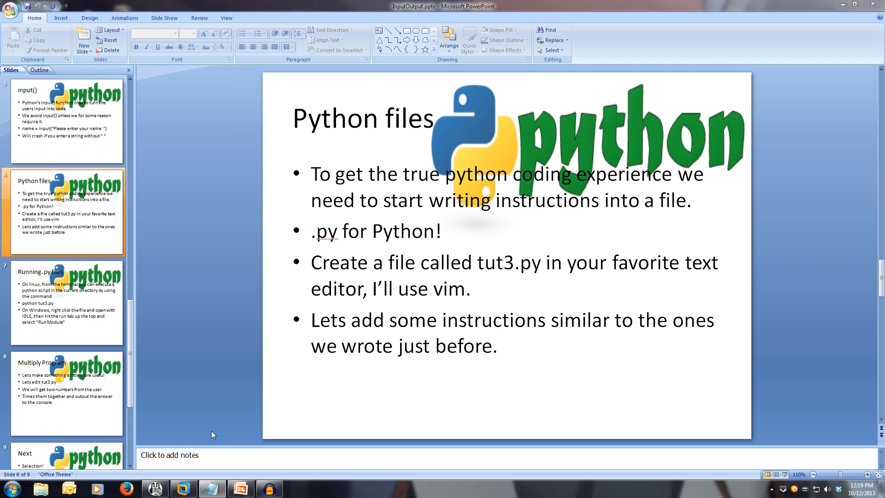
pyautogui.click(182, 488)
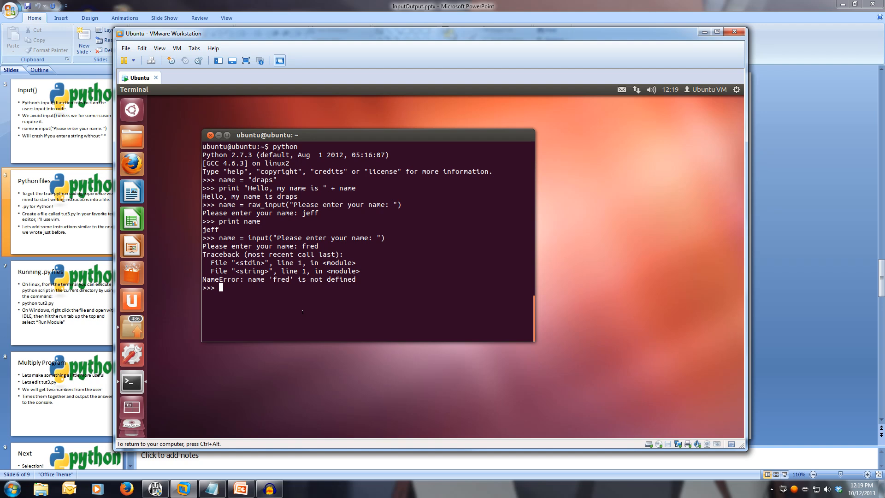
# Quit the Python shell and start vim tut3.py at the bash prompt
pyautogui.write('v')
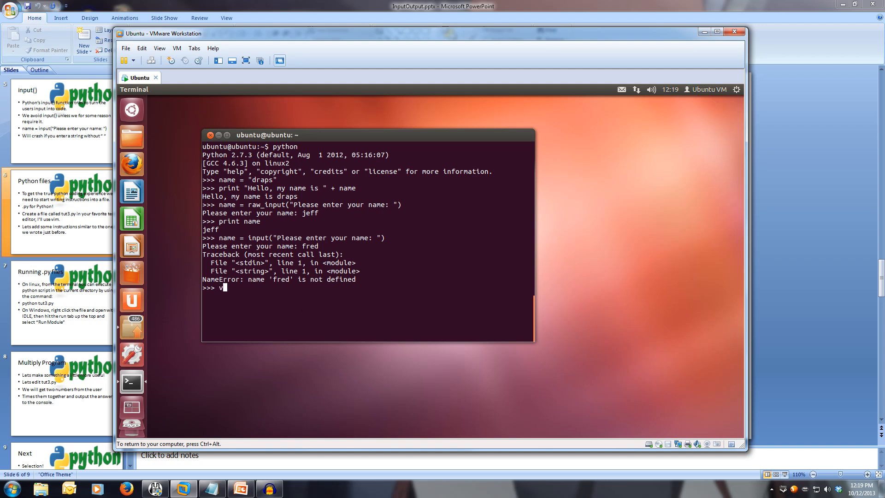
pyautogui.write('uit')
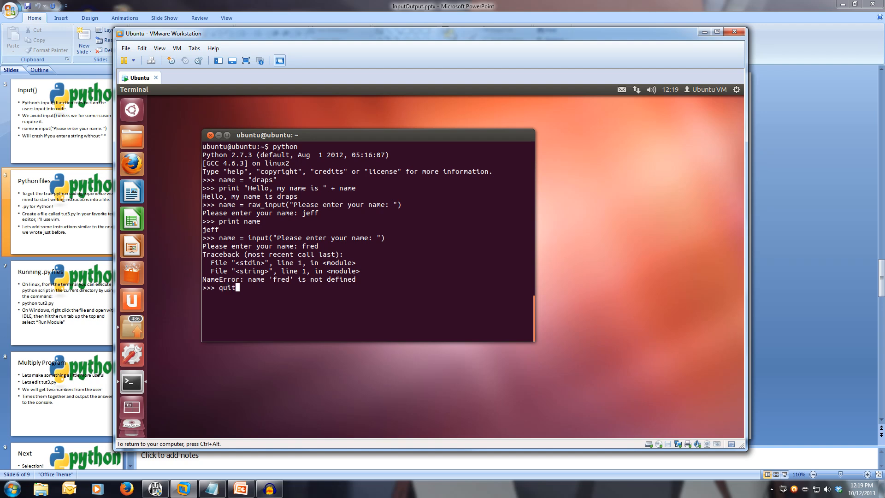
pyautogui.write('vim')
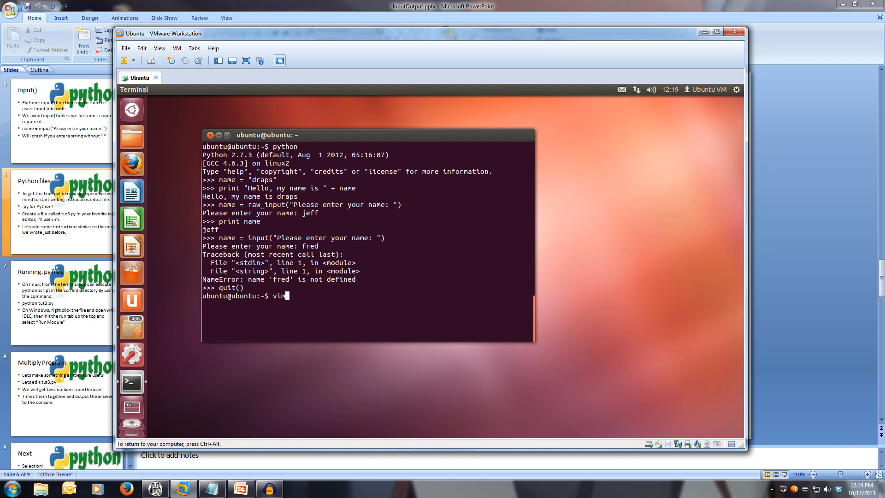
pyautogui.write('tut3')
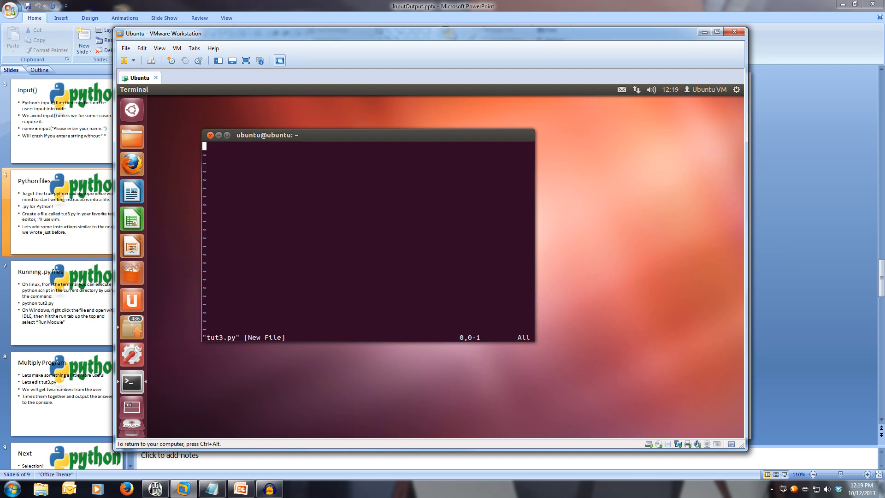
# In vim insert mode, write name = raw_input("Please enter your name: ") as the first line
pyautogui.press('i')
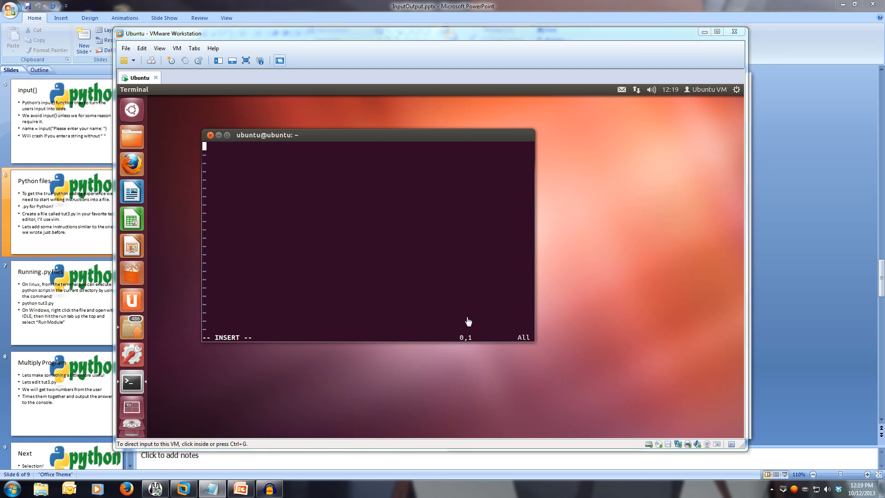
pyautogui.click(370, 237)
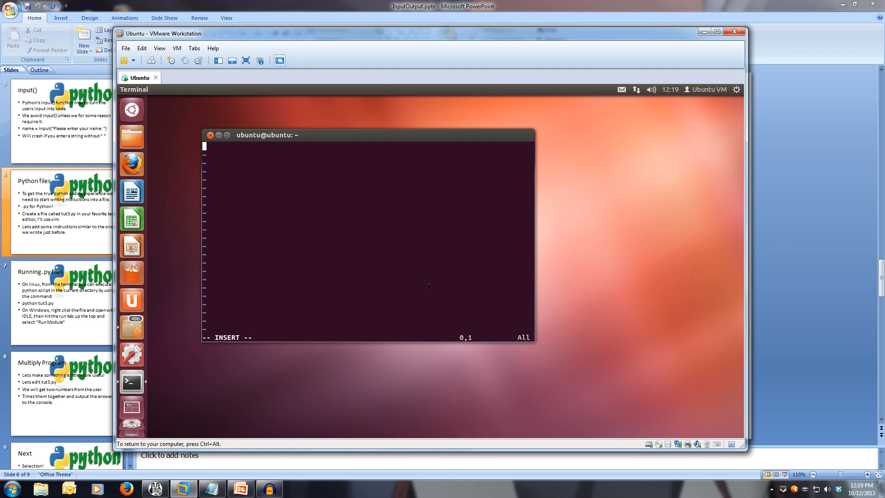
pyautogui.write('name')
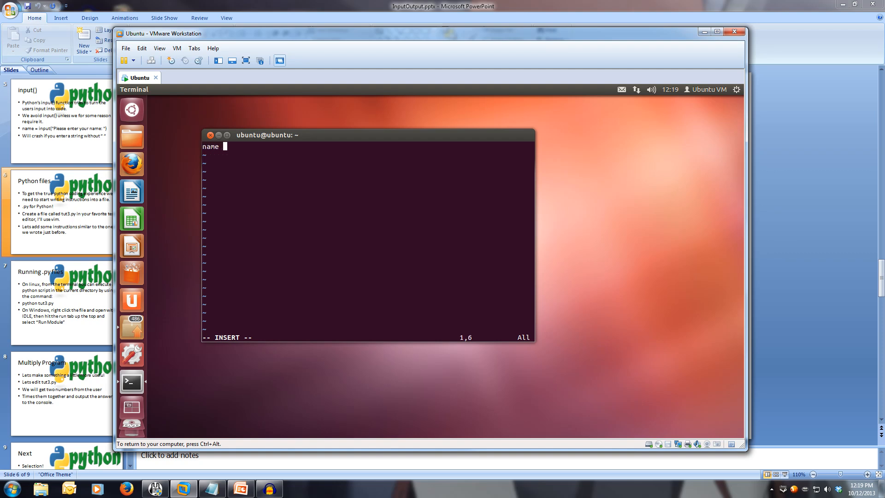
pyautogui.write('=')
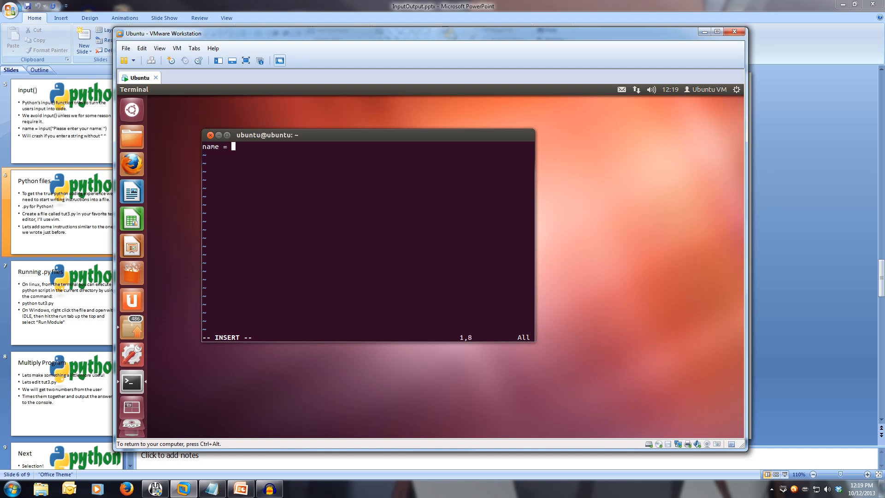
pyautogui.write('raw_')
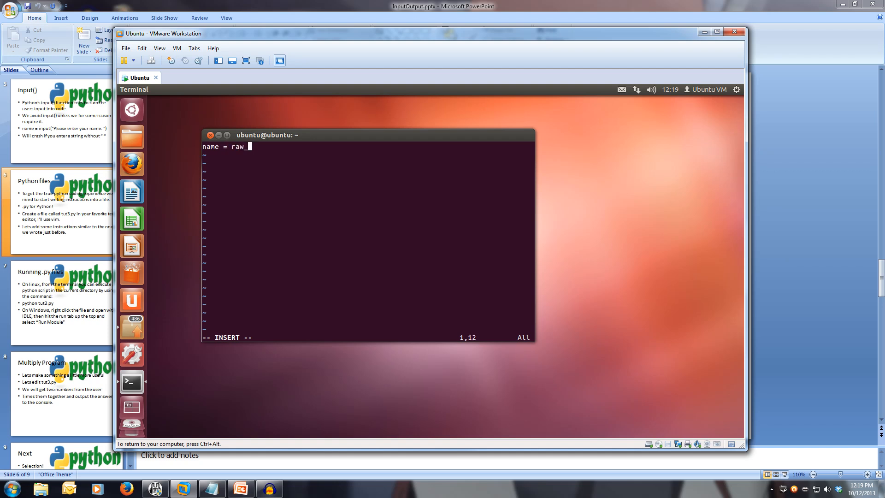
pyautogui.write('input')
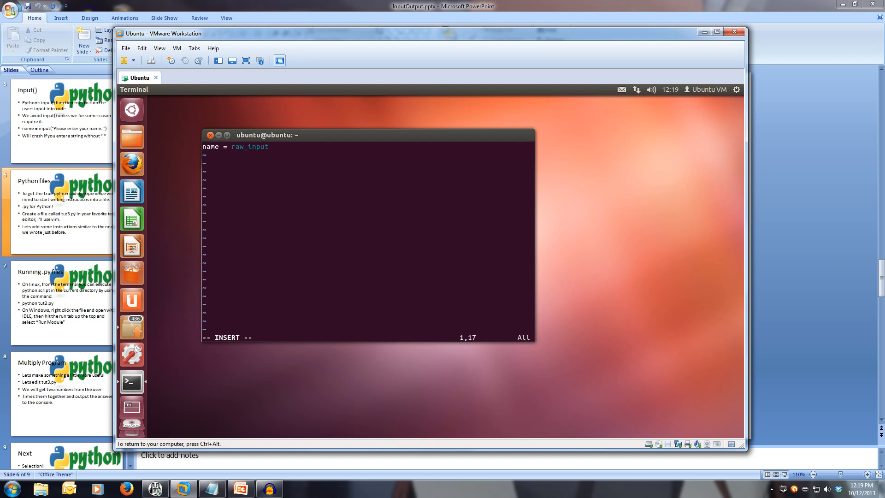
pyautogui.write('("')
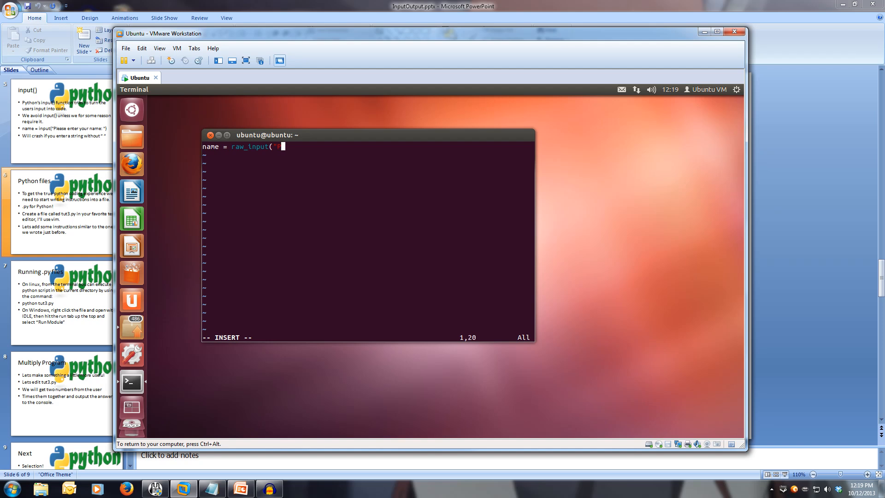
pyautogui.write('Please enter')
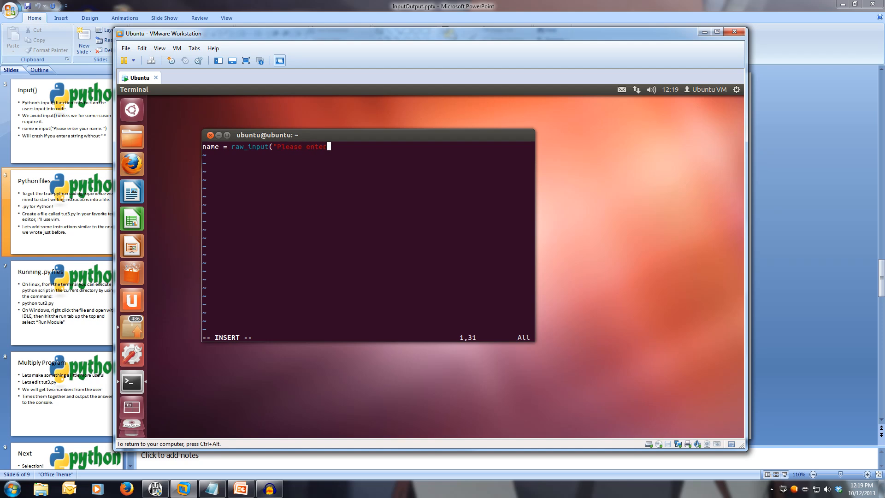
pyautogui.write('your name')
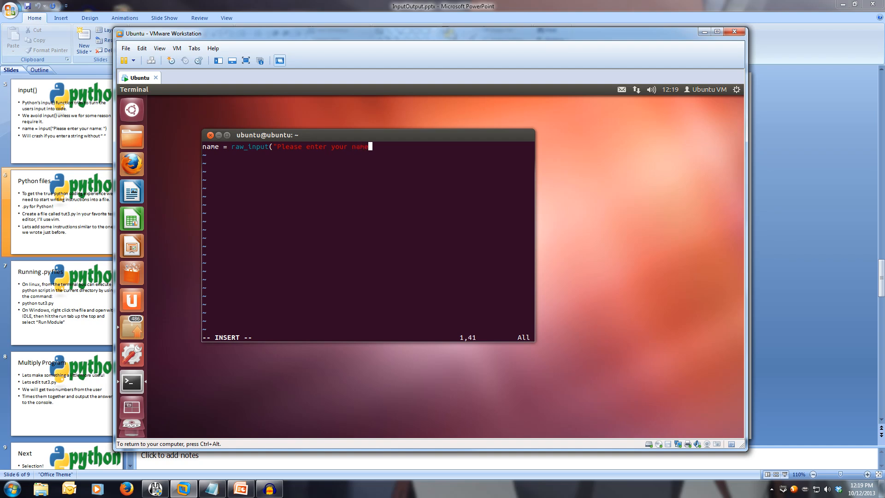
pyautogui.write(': "')
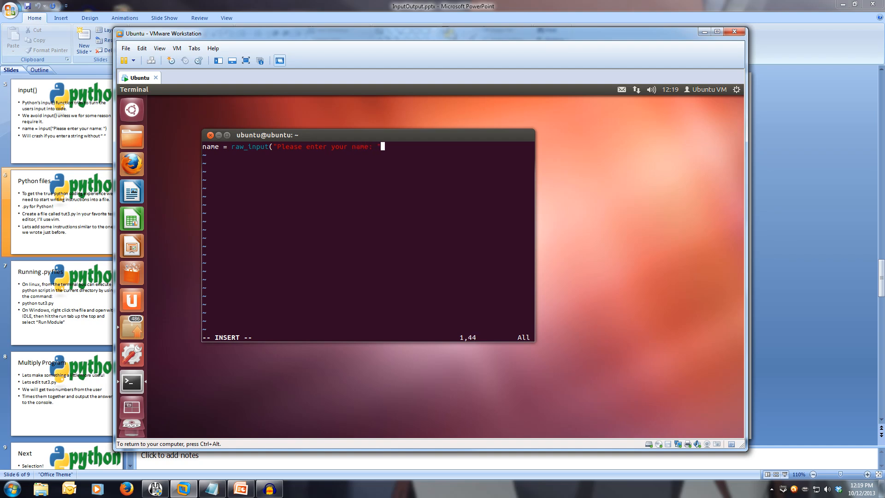
pyautogui.write('")')
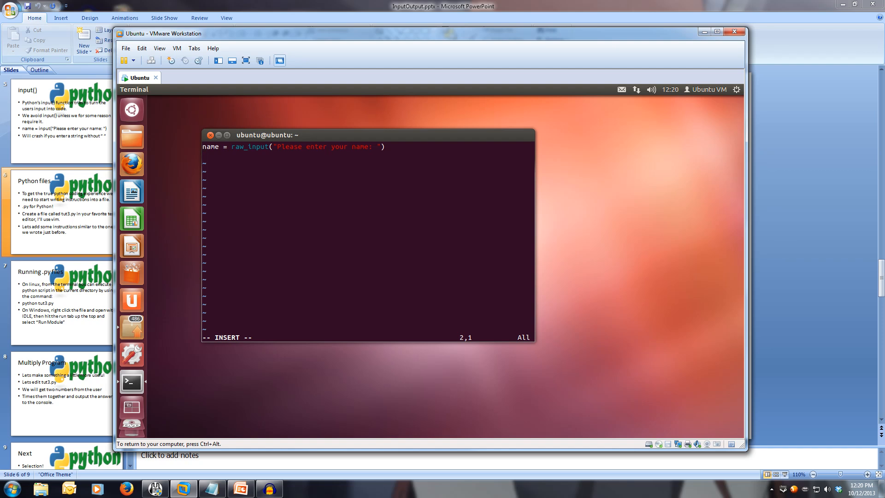
# Begin the second line with print "Hello, " + name + " "
pyautogui.write('p')
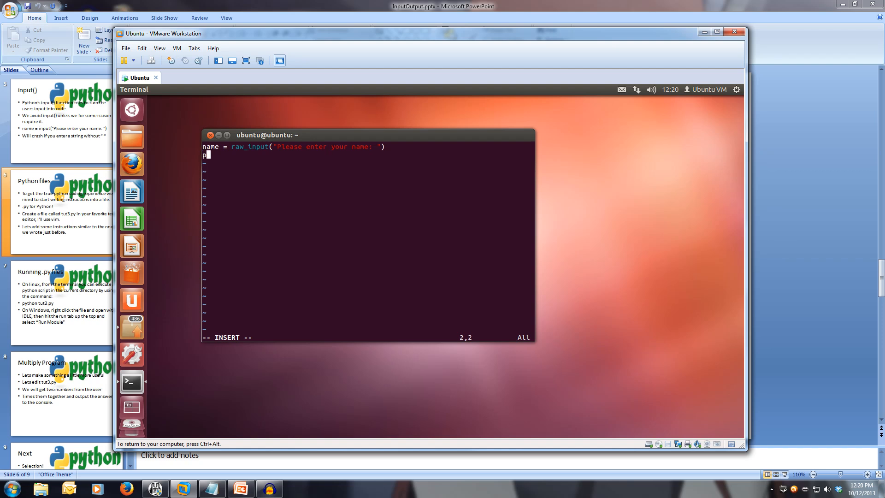
pyautogui.write('rint')
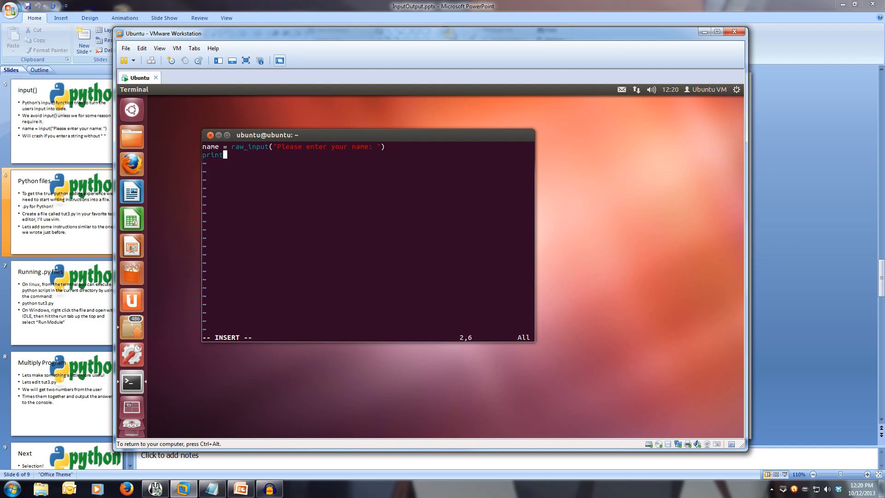
pyautogui.write('"Hello, "')
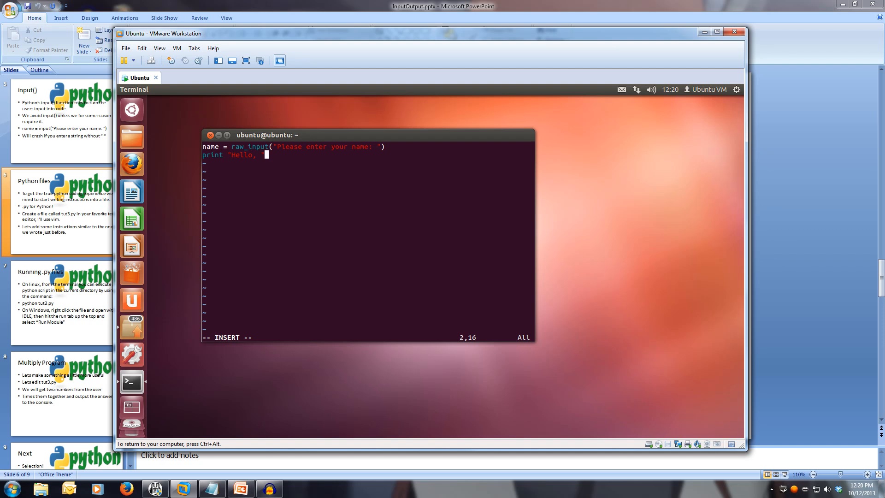
pyautogui.write('+')
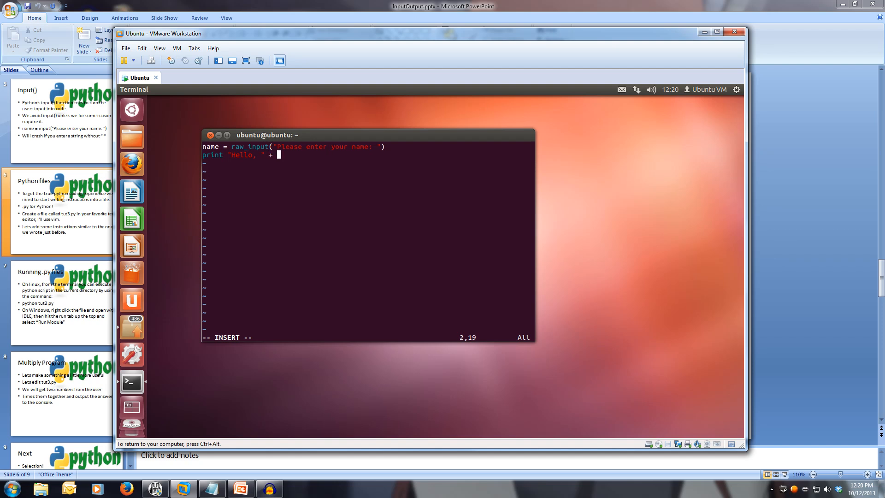
pyautogui.write('name')
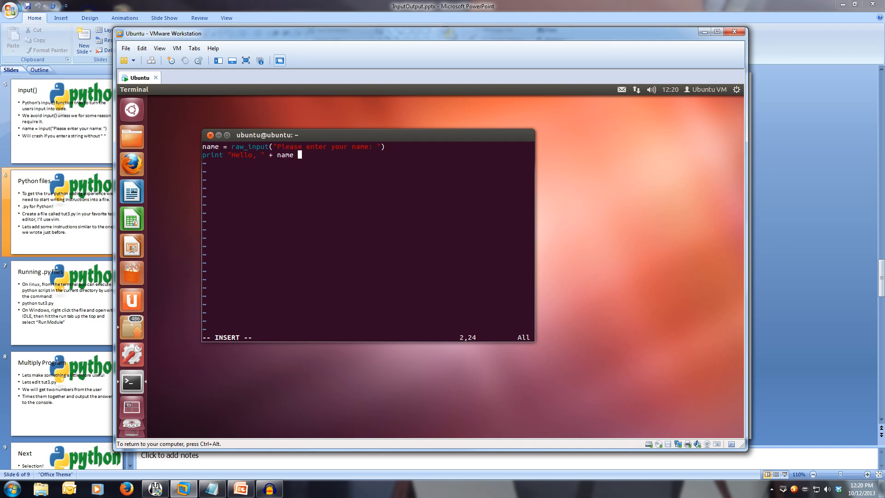
pyautogui.write('+')
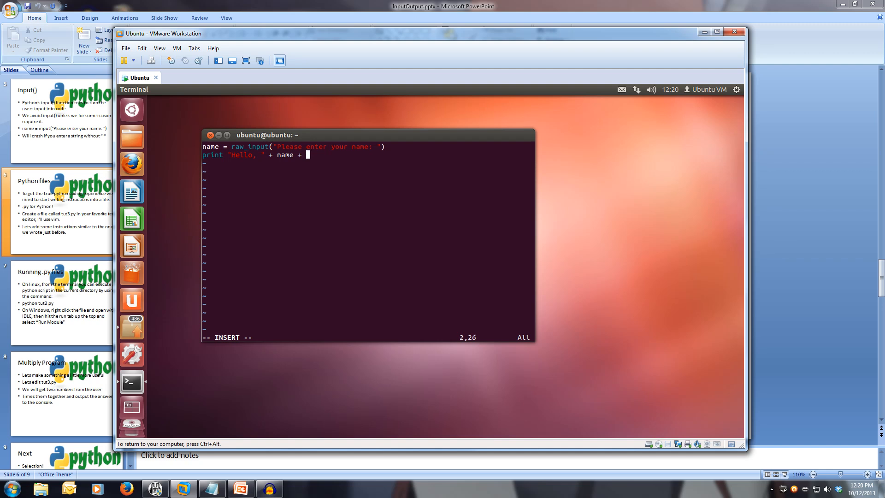
pyautogui.write('" "')
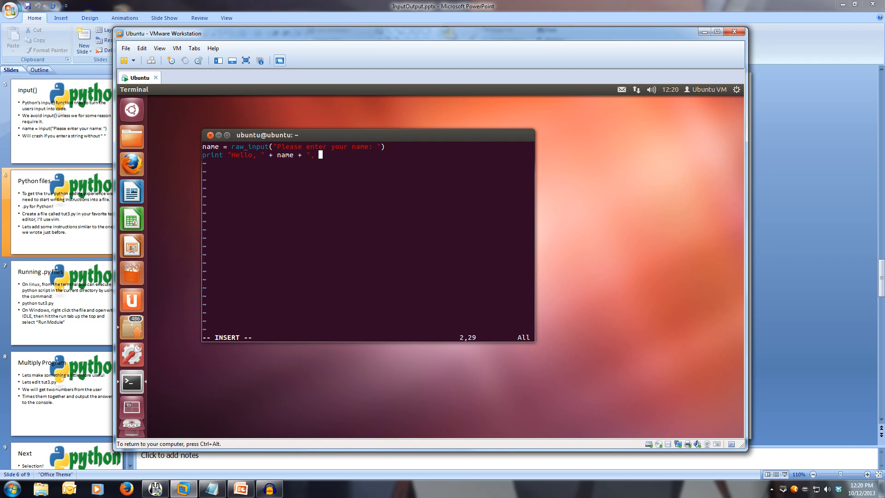
# Finish the line with Thank you for using my first program! and leave insert mode to save
pyautogui.write('Thank you f')
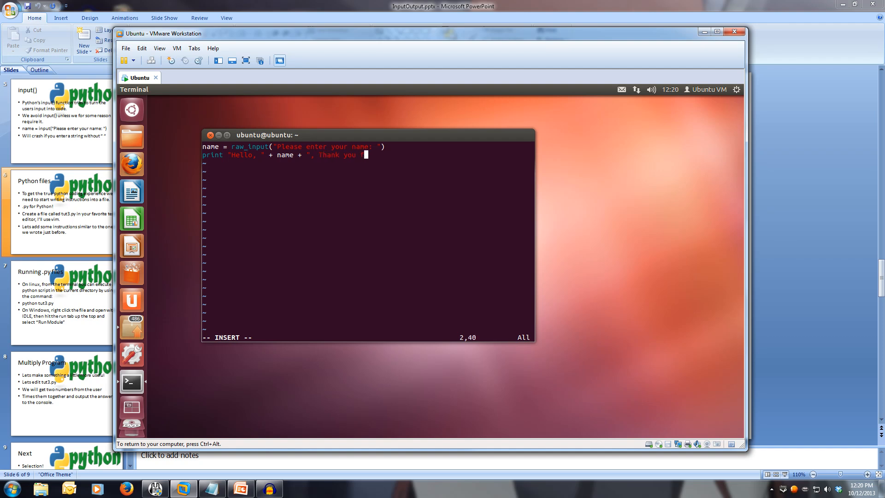
pyautogui.write('or using my')
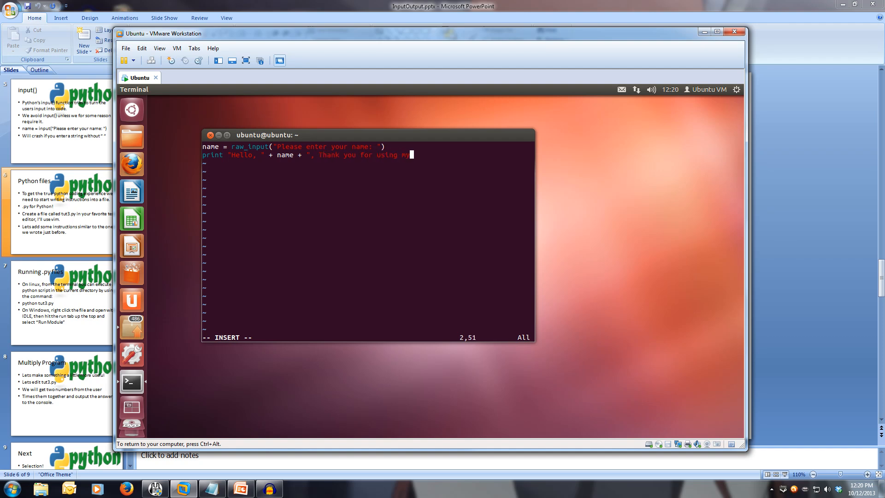
pyautogui.write('first')
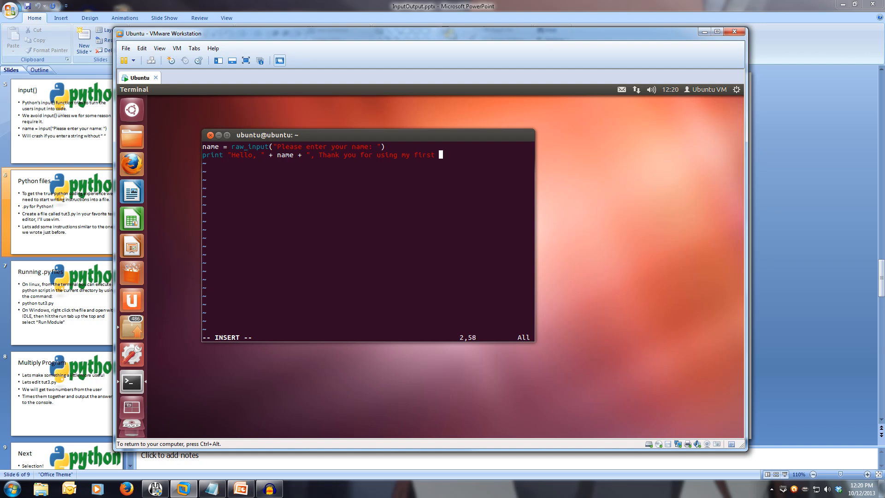
pyautogui.write('program!"')
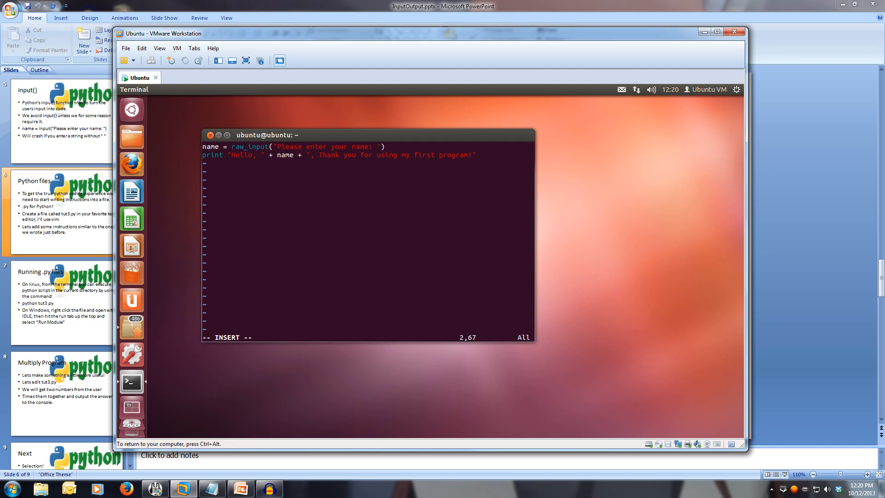
pyautogui.press('Return')
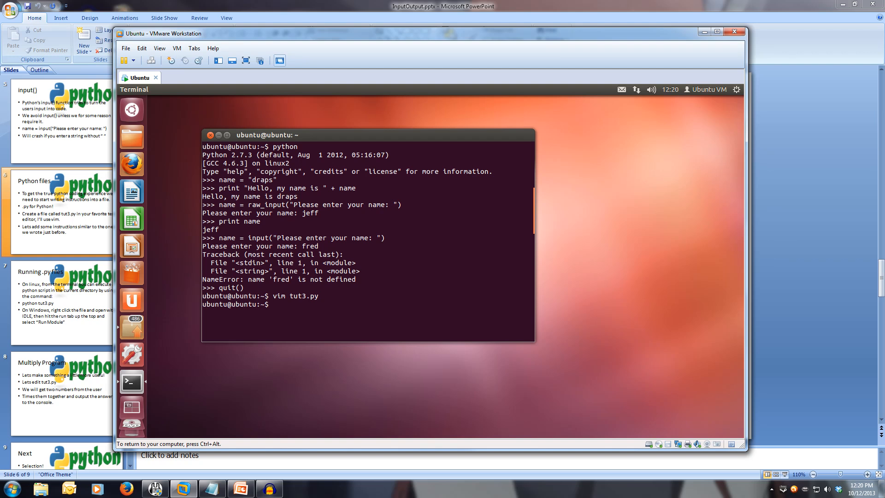
# Run python tut3.py in the terminal and begin typing a name at its prompt
pyautogui.write('python')
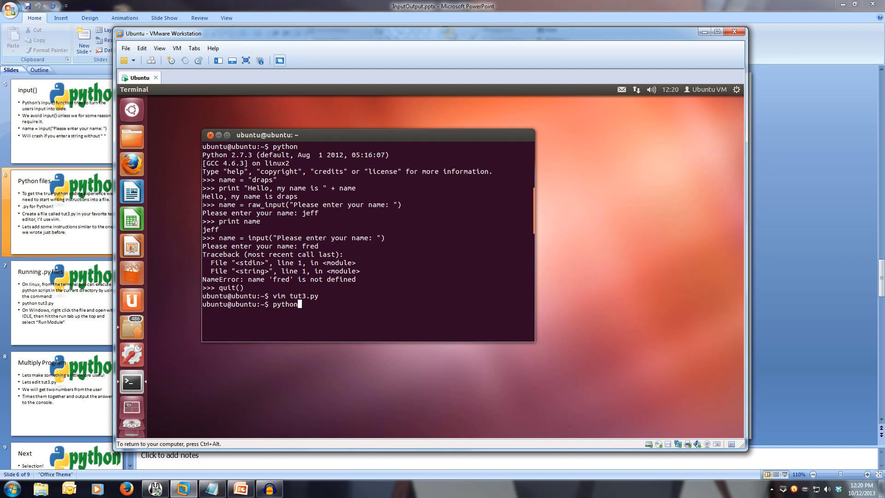
pyautogui.write('tut')
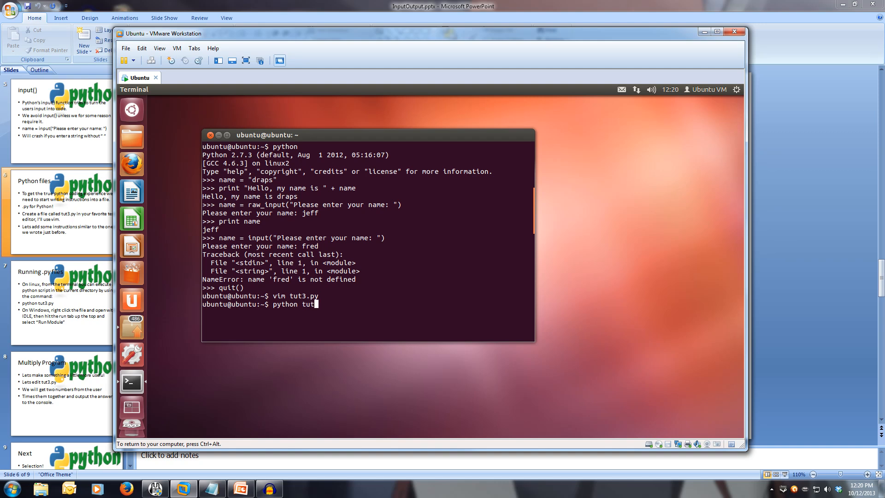
pyautogui.write('.py')
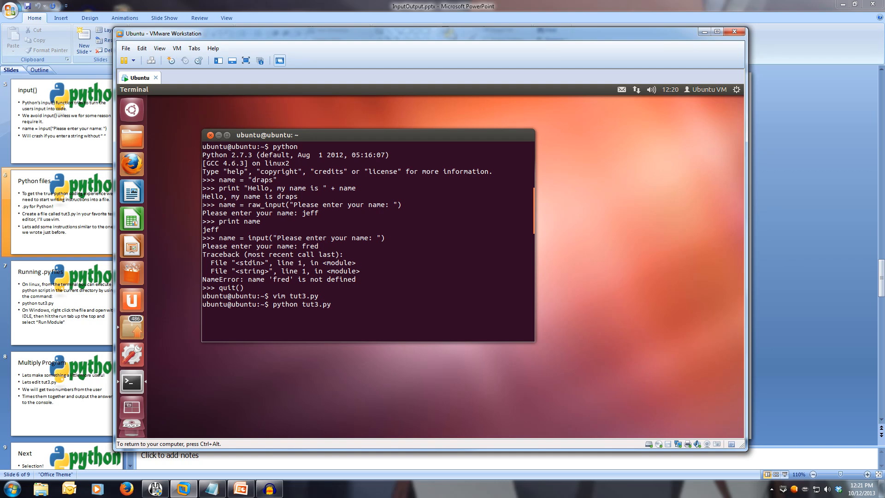
pyautogui.press('Return')
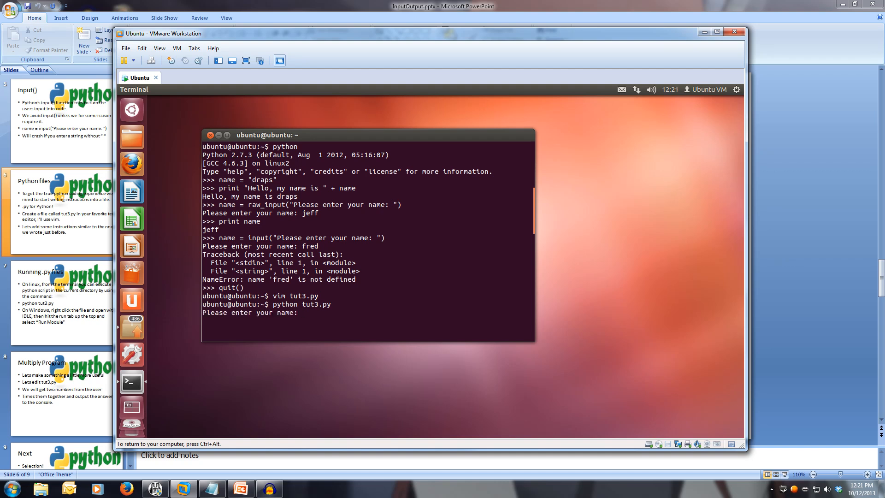
pyautogui.write('d')
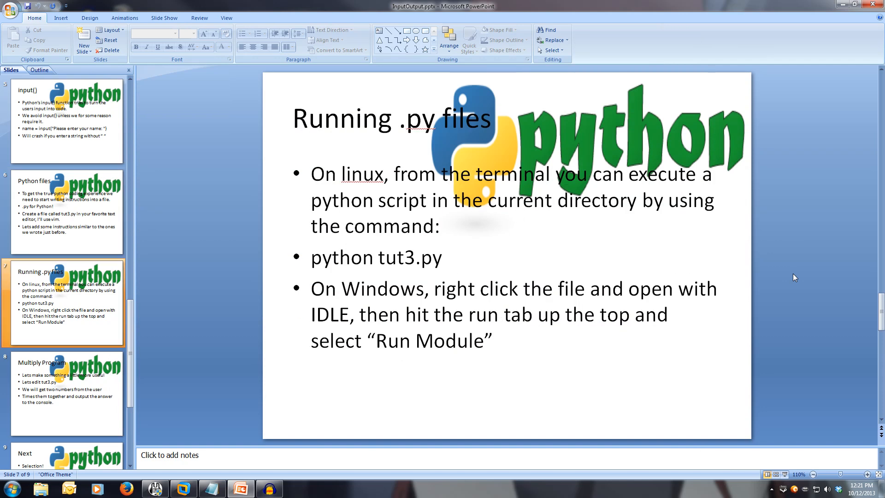
# Advance to slide 8, Multiply Program
pyautogui.click(64, 393)
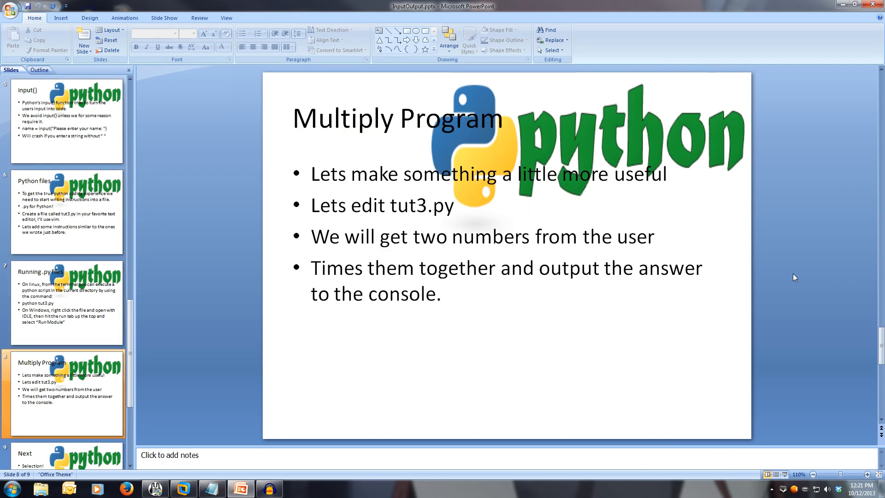
pyautogui.moveTo(798, 272)
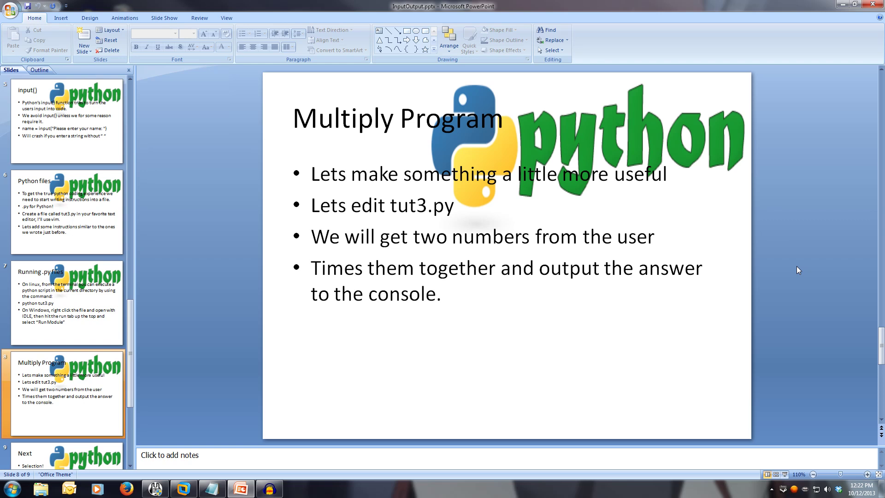
pyautogui.moveTo(759, 274)
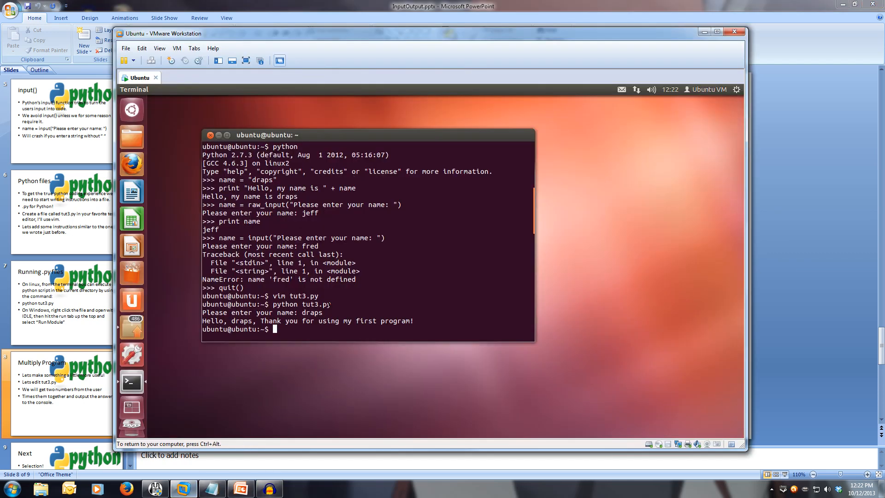
# Reopen tut3.py in vim from the terminal for editing
pyautogui.write('vim')
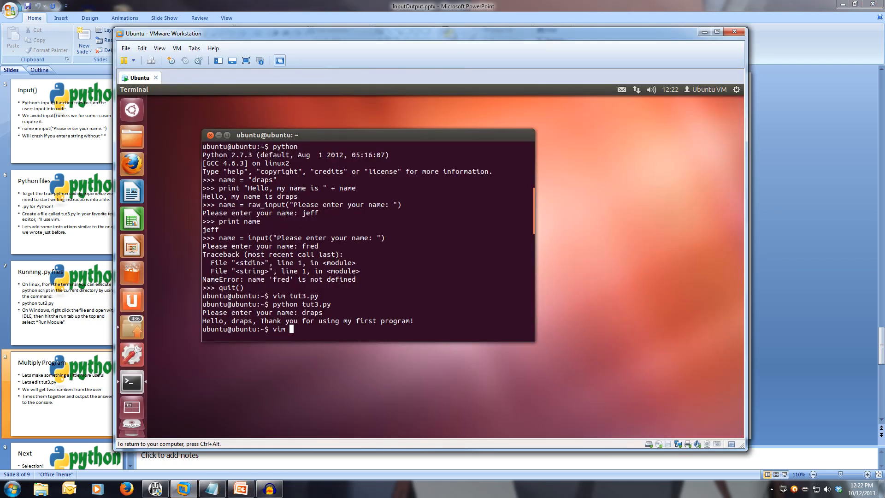
pyautogui.write('tut3.p')
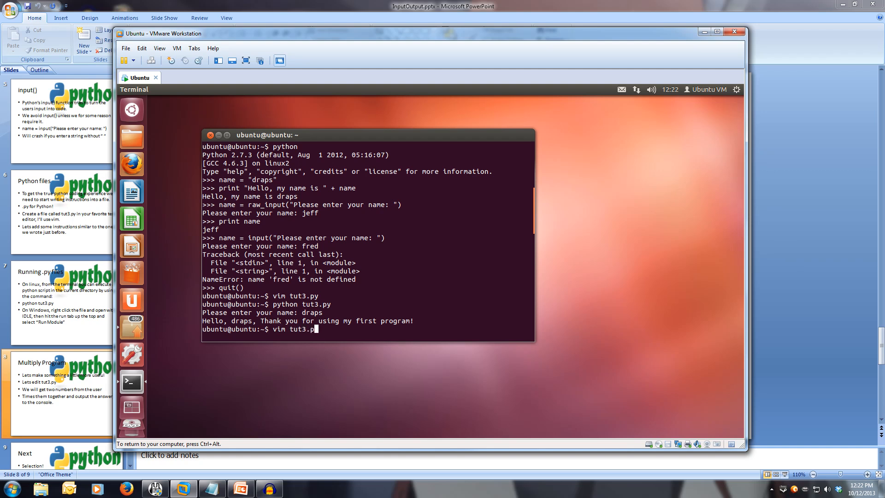
pyautogui.press('Return')
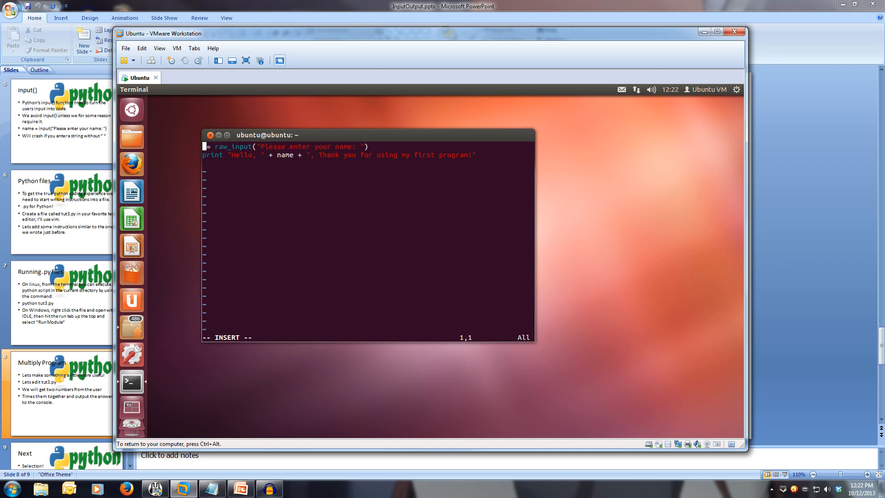
# Add print "Welcome to Multiply!" on line 1 and make num1 = int(raw_input(...))
pyautogui.write('print "Welcome')
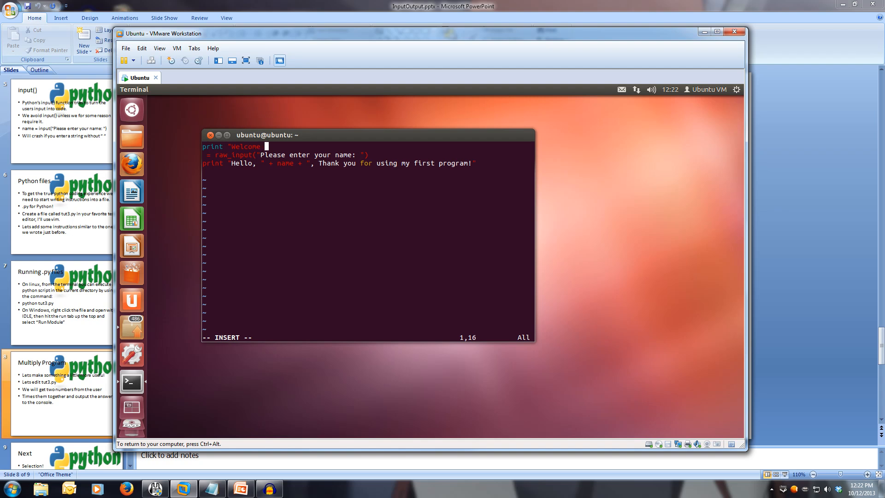
pyautogui.write('to')
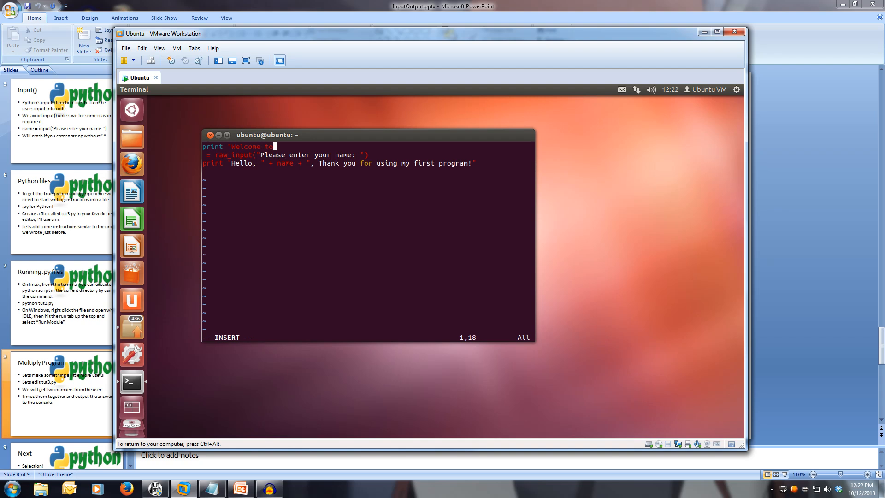
pyautogui.write('Multiply!"')
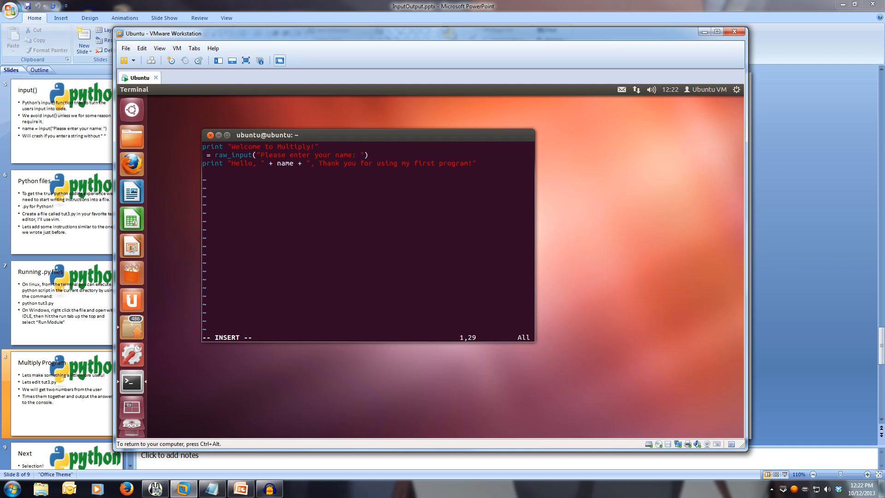
pyautogui.press('Return')
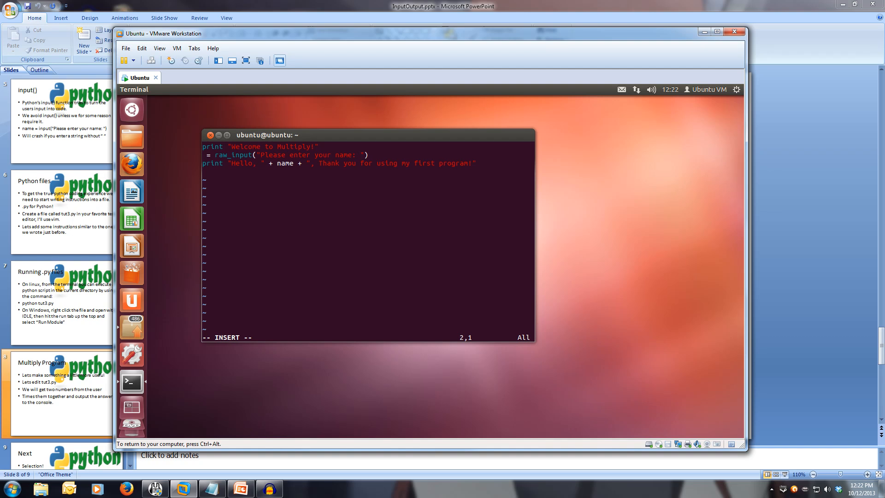
pyautogui.write('num1')
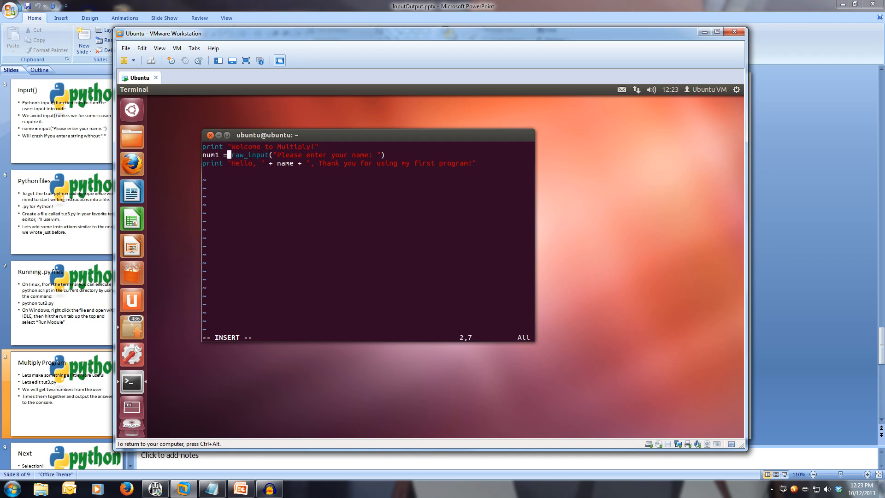
pyautogui.write('int(')
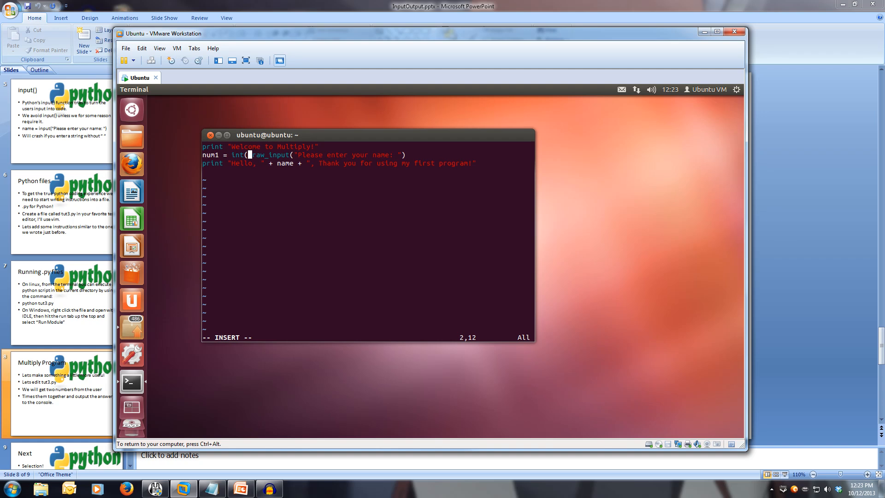
pyautogui.press('Right')
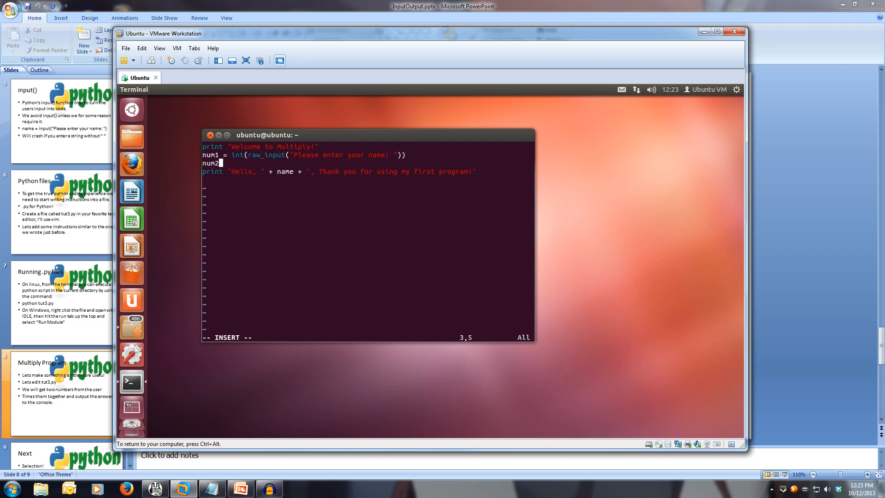
# Add num2 = int(raw_input("Please enter your second number: ")) and make the first prompt ask for the first number
pyautogui.write('=')
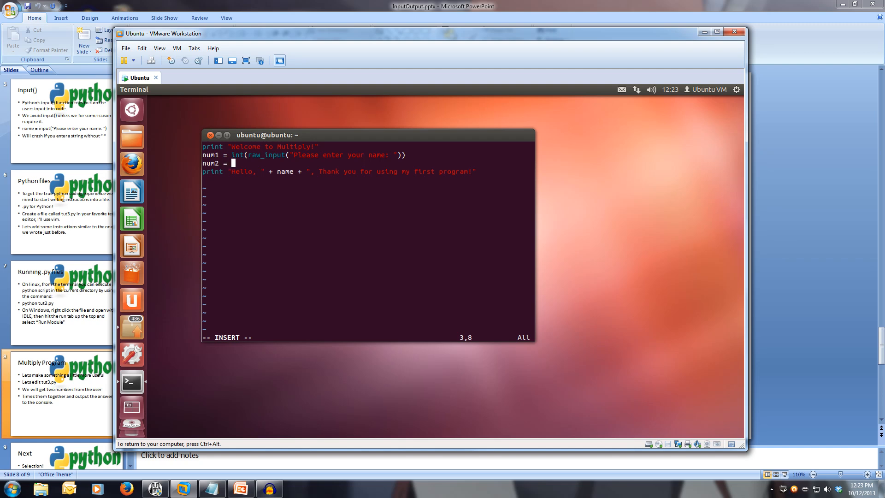
pyautogui.write('int(')
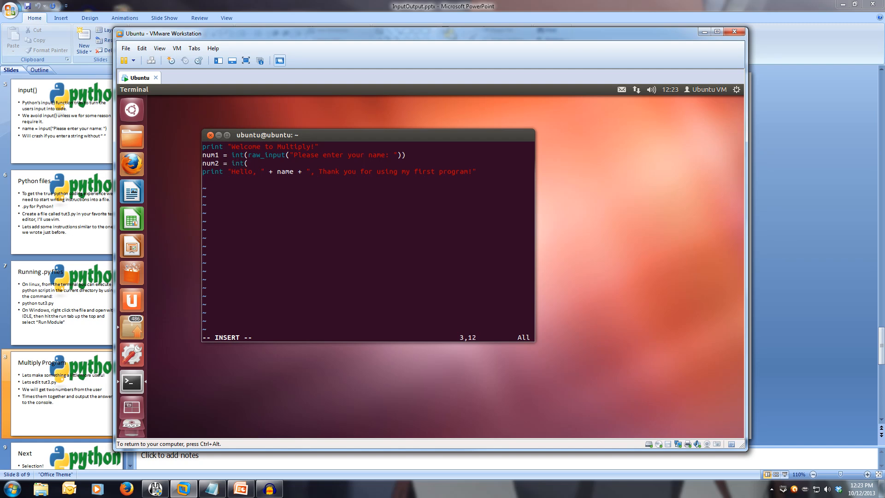
pyautogui.write('raw_input(')
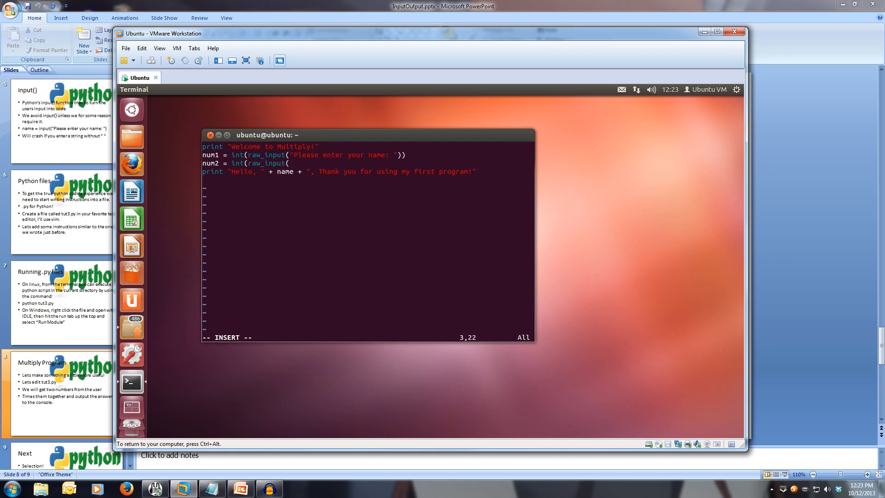
pyautogui.write('Please enter your second')
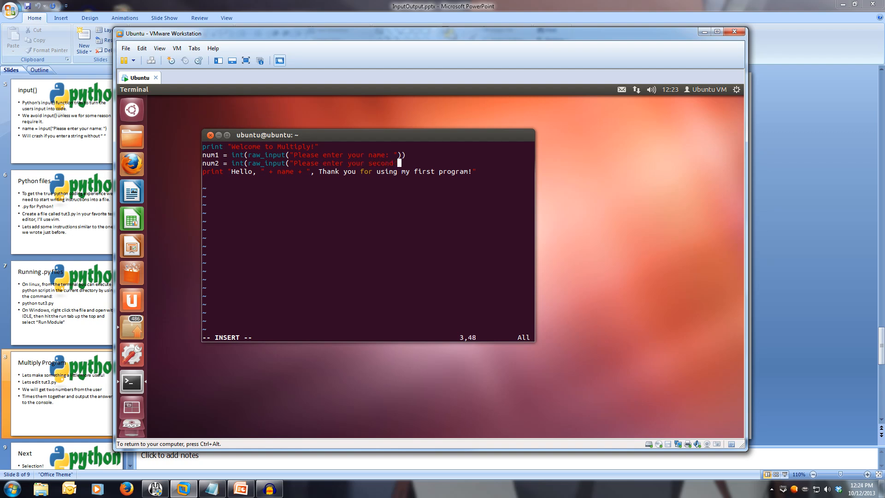
pyautogui.write('number:')
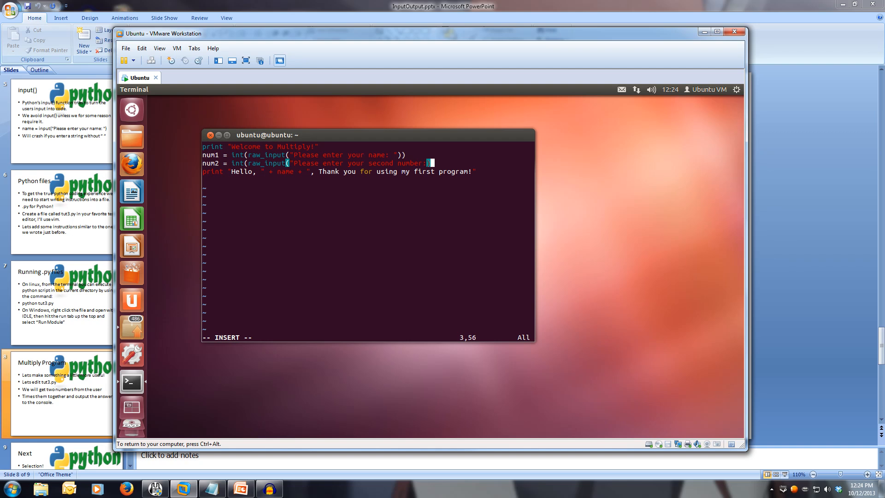
pyautogui.write('))')
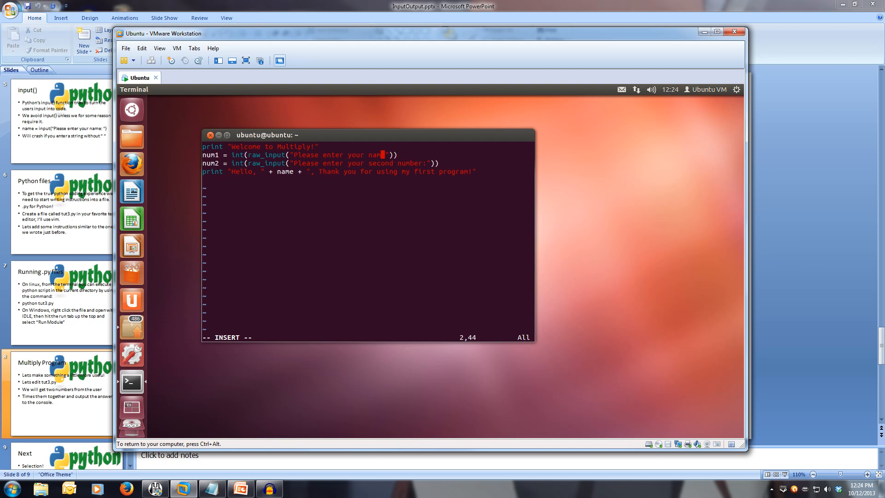
pyautogui.write('first number:')
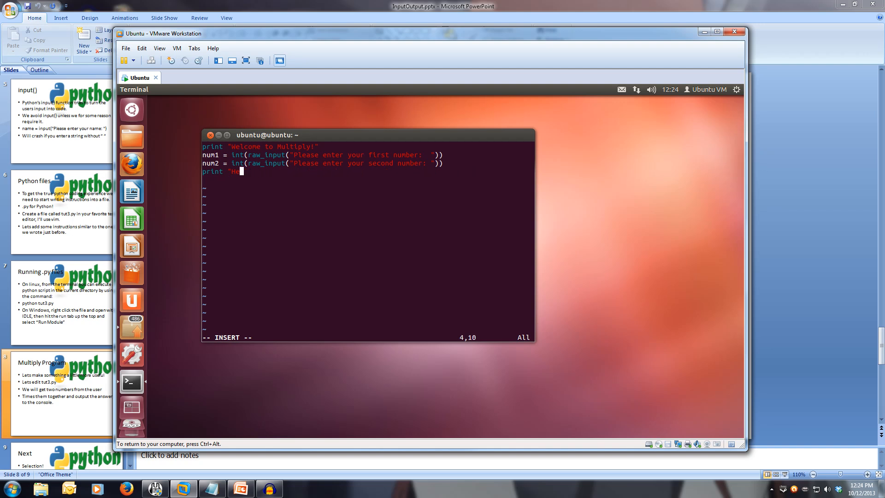
# Replace the greeting print with print num1 * num2
pyautogui.press('BackSpace')
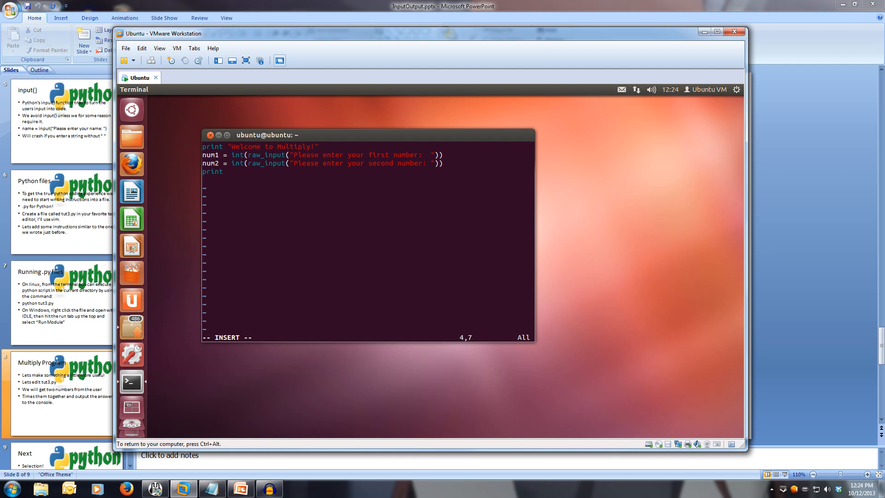
pyautogui.write('num1')
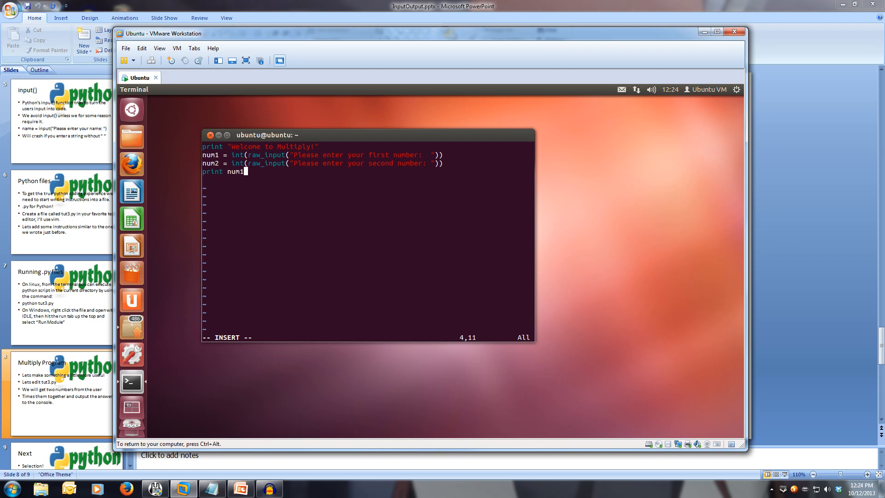
pyautogui.write('* num2')
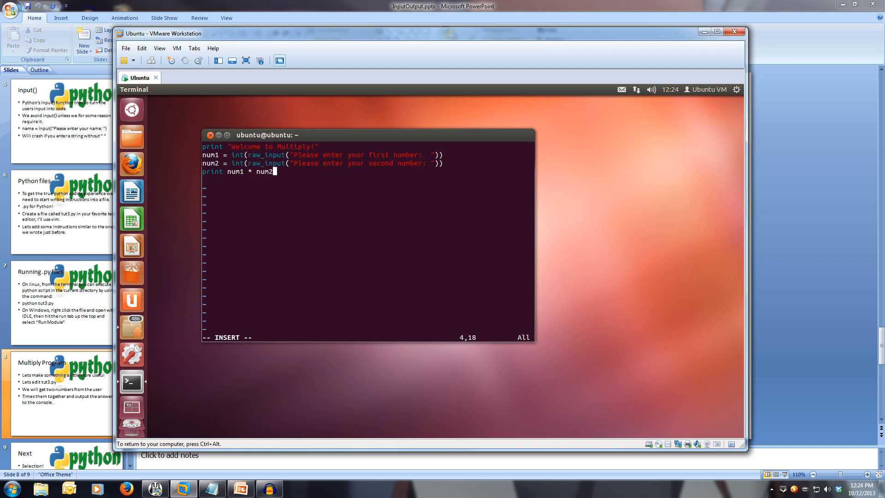
pyautogui.press('Return')
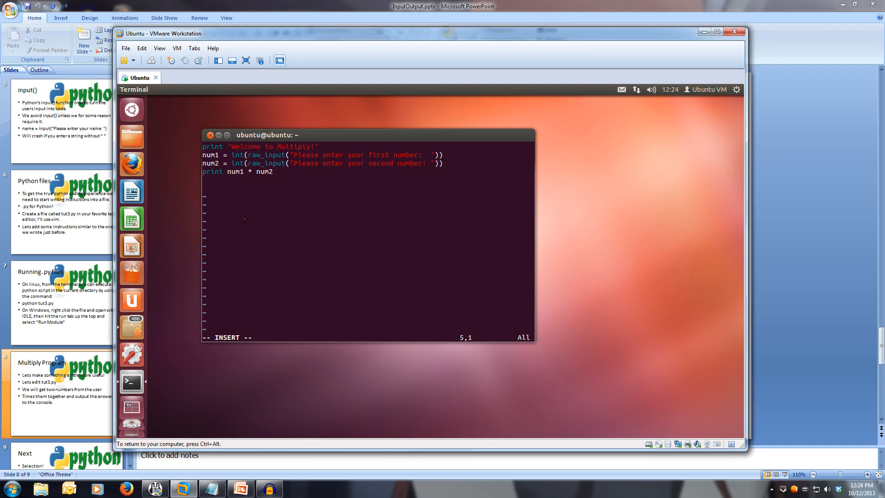
# Save tut3.py with :wq, run python tut3.py and enter 5 and 6 at the prompts
pyautogui.press('Escape')
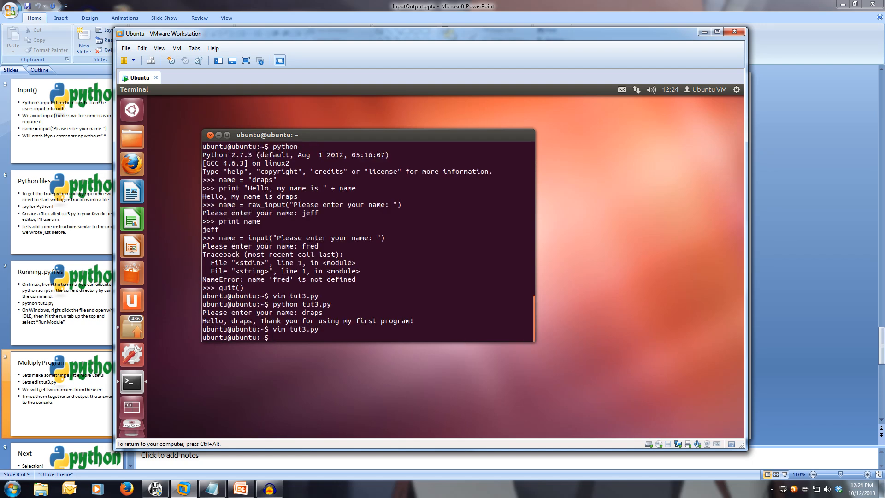
pyautogui.write('python tut3')
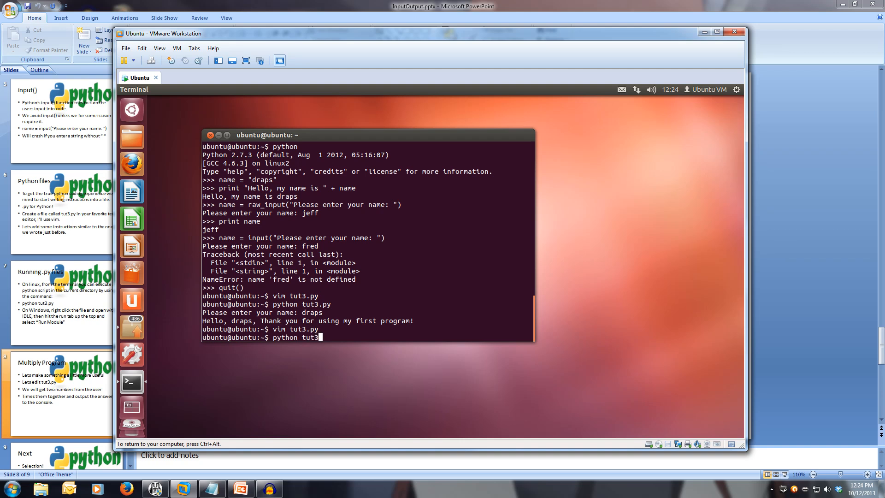
pyautogui.press('Return')
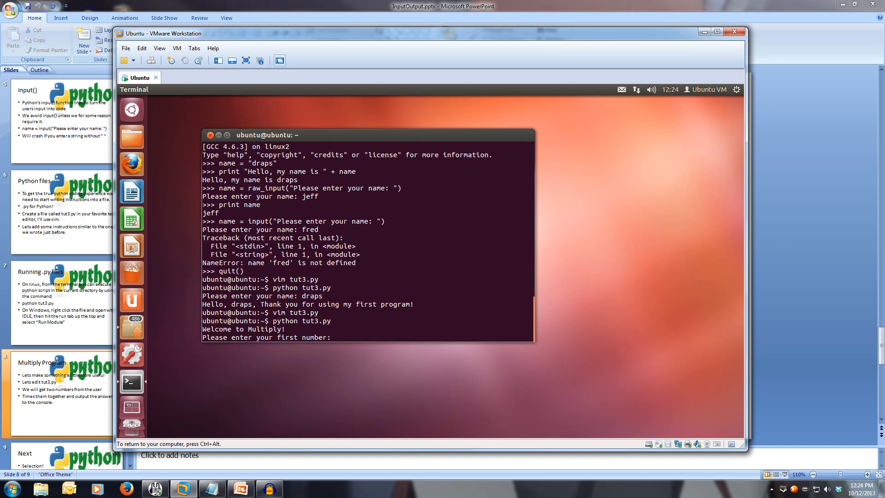
pyautogui.write('5')
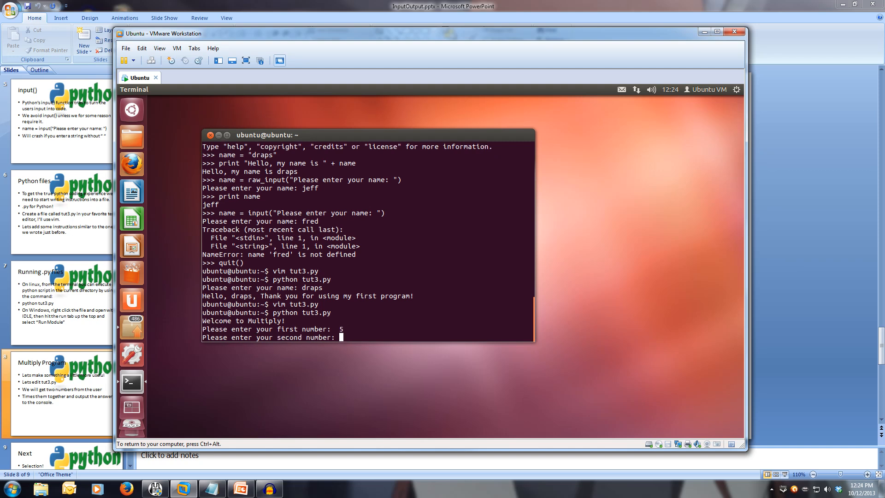
pyautogui.write('6')
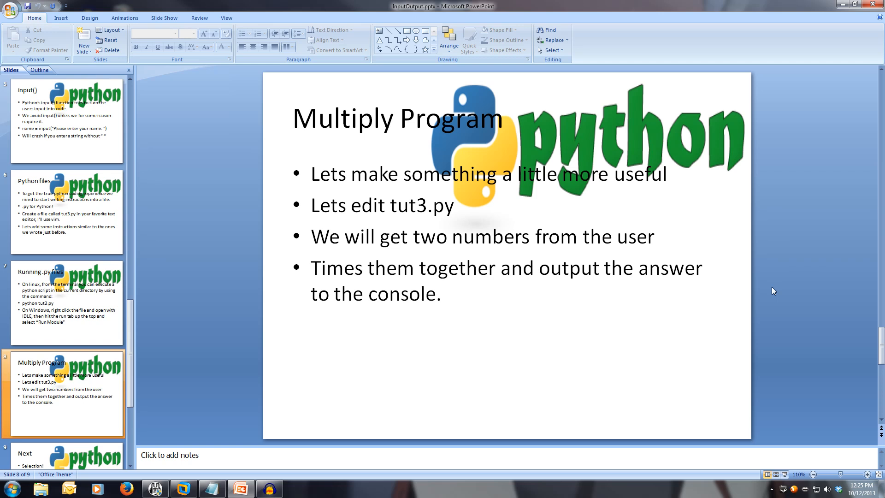
# Advance to the final slide 9, Next, previewing Selection
pyautogui.click(66, 454)
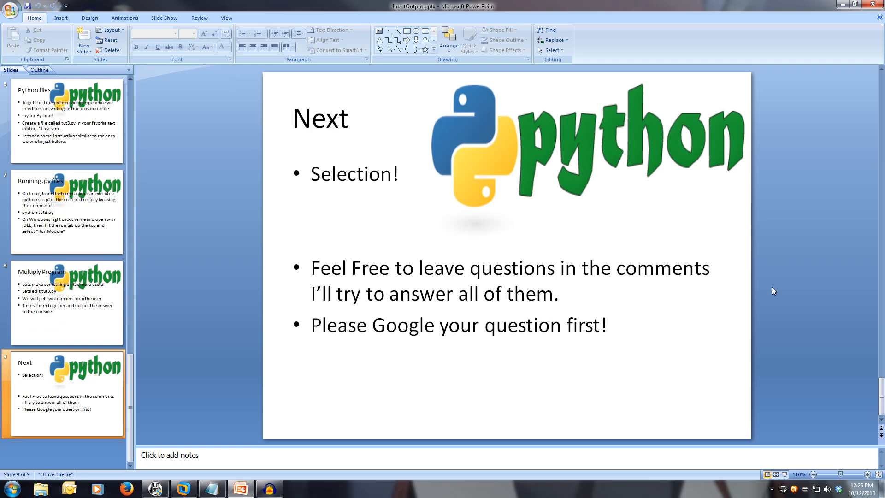